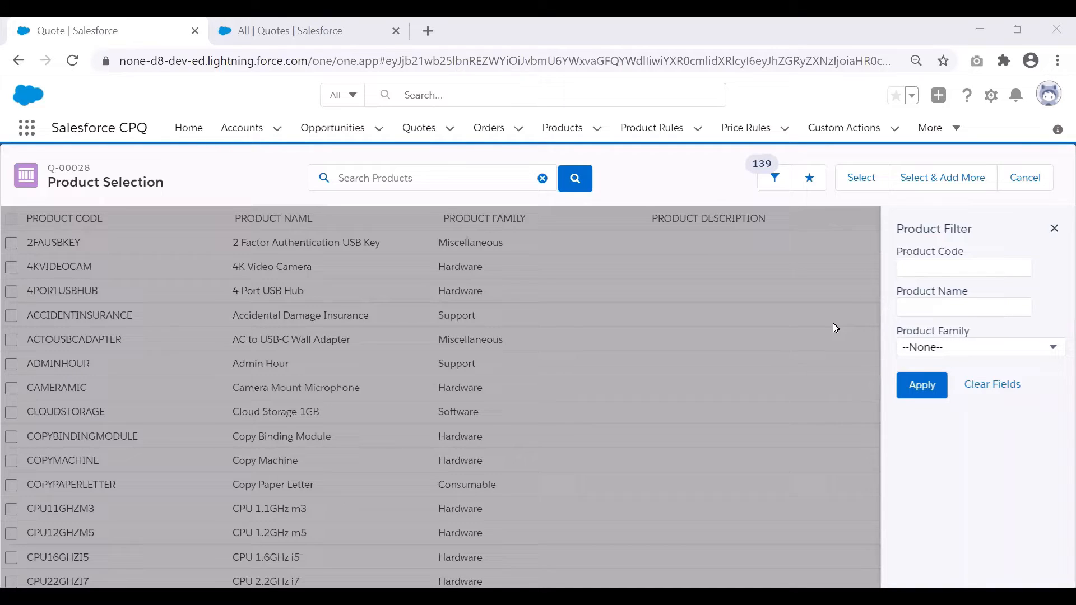
{"action": "mouse_move", "coordinate": [886, 290]}
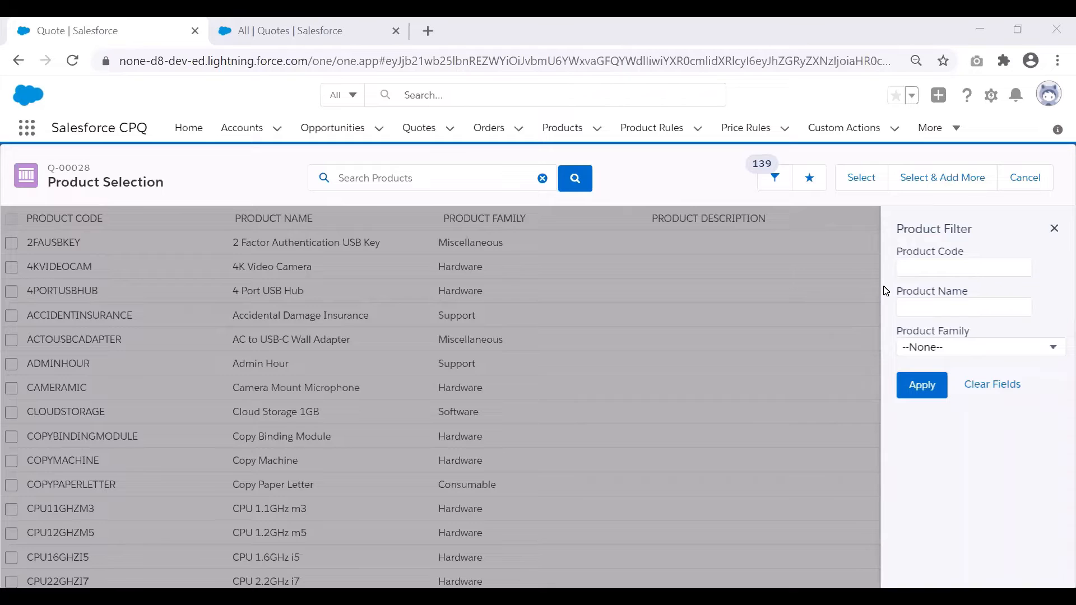
{"action": "mouse_move", "coordinate": [1015, 346]}
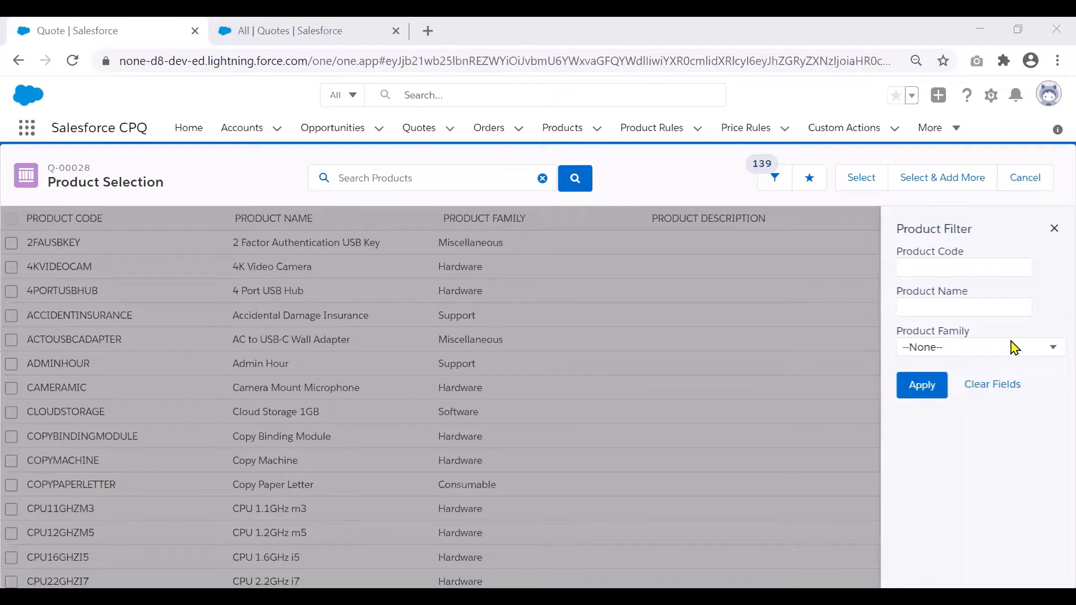
- Filter the quote's product selection to the Support product family and apply it
{"action": "left_click", "coordinate": [977, 347]}
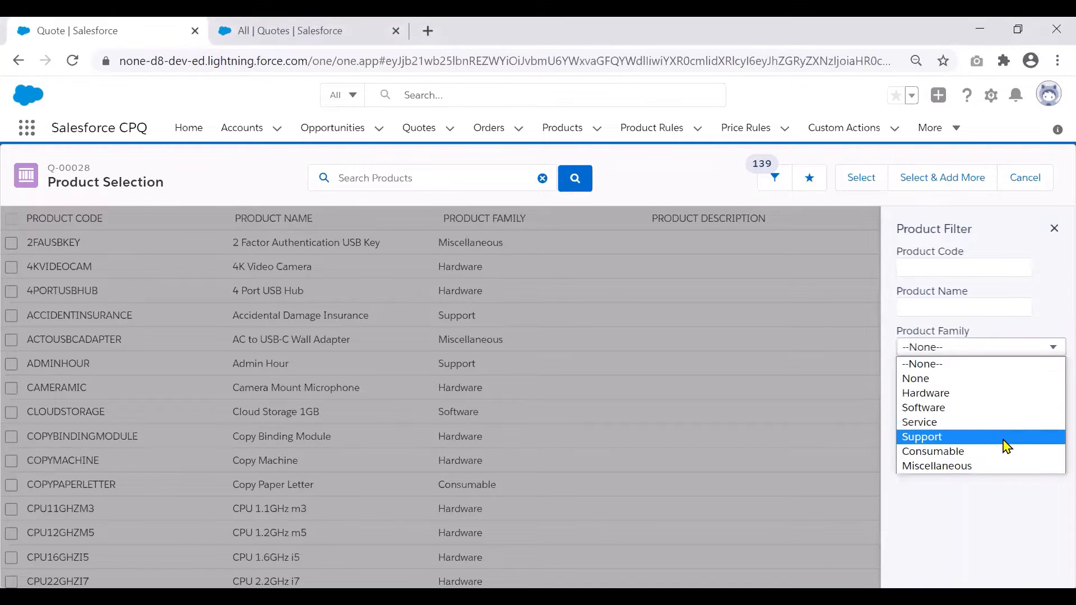
{"action": "left_click", "coordinate": [922, 436]}
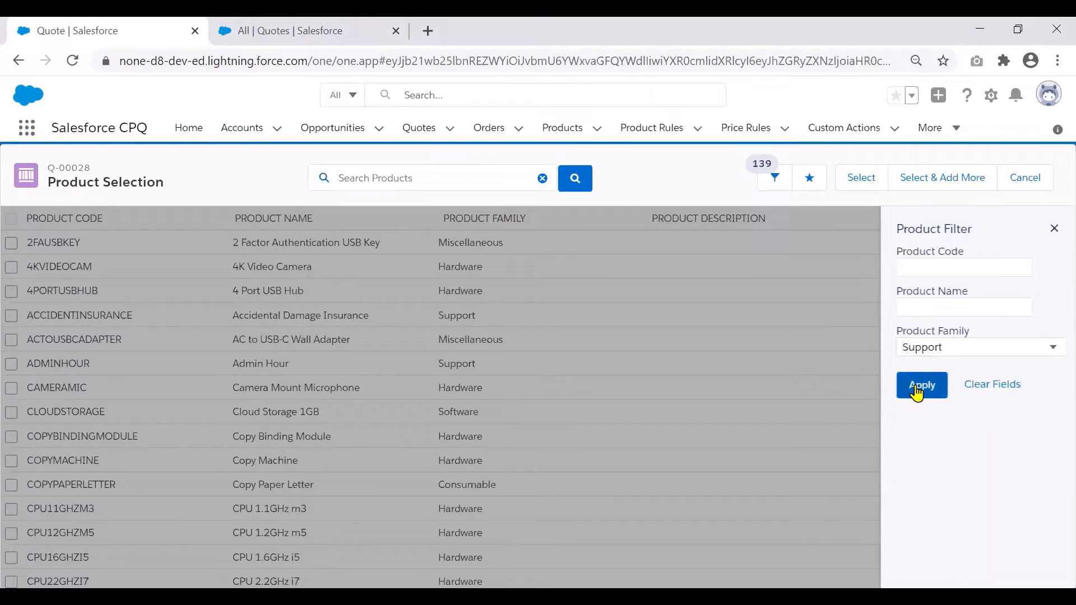
{"action": "left_click", "coordinate": [921, 384]}
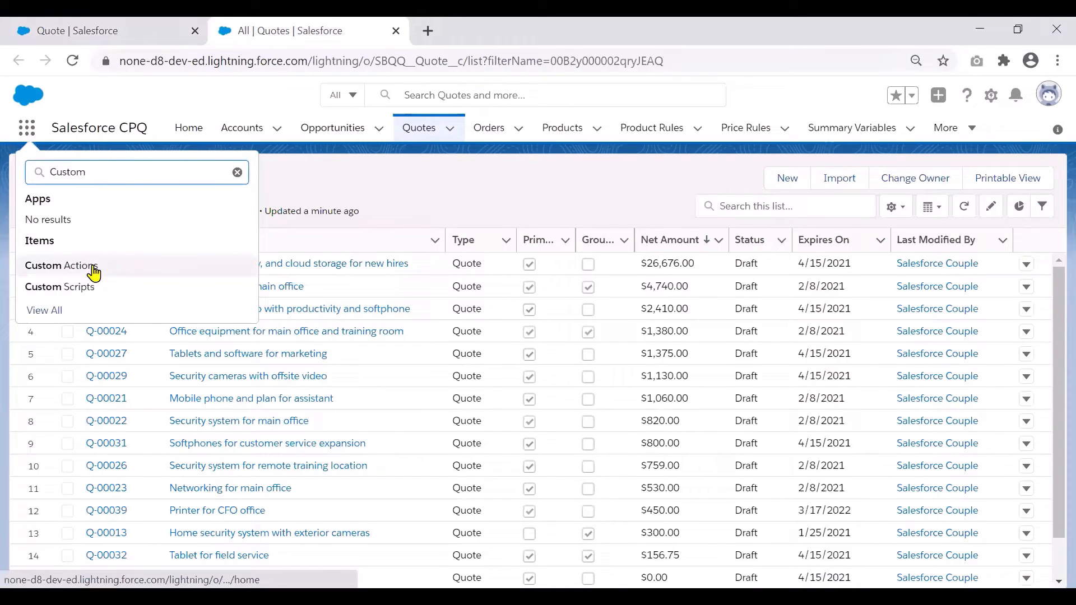
- Open Custom Actions in a new browser tab and start a new custom action record
{"action": "right_click", "coordinate": [61, 266]}
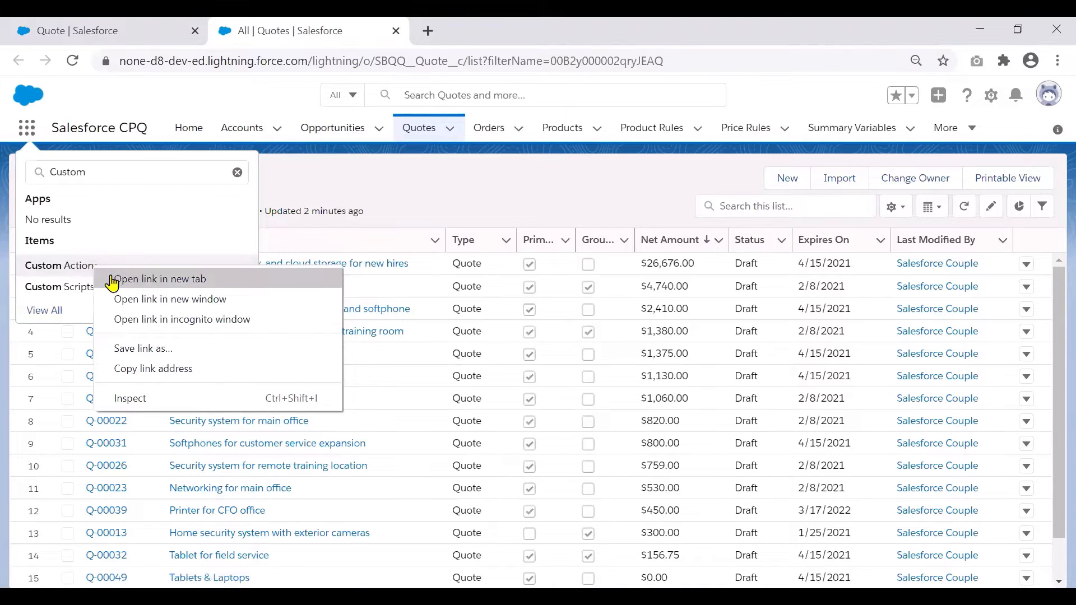
{"action": "left_click", "coordinate": [160, 279]}
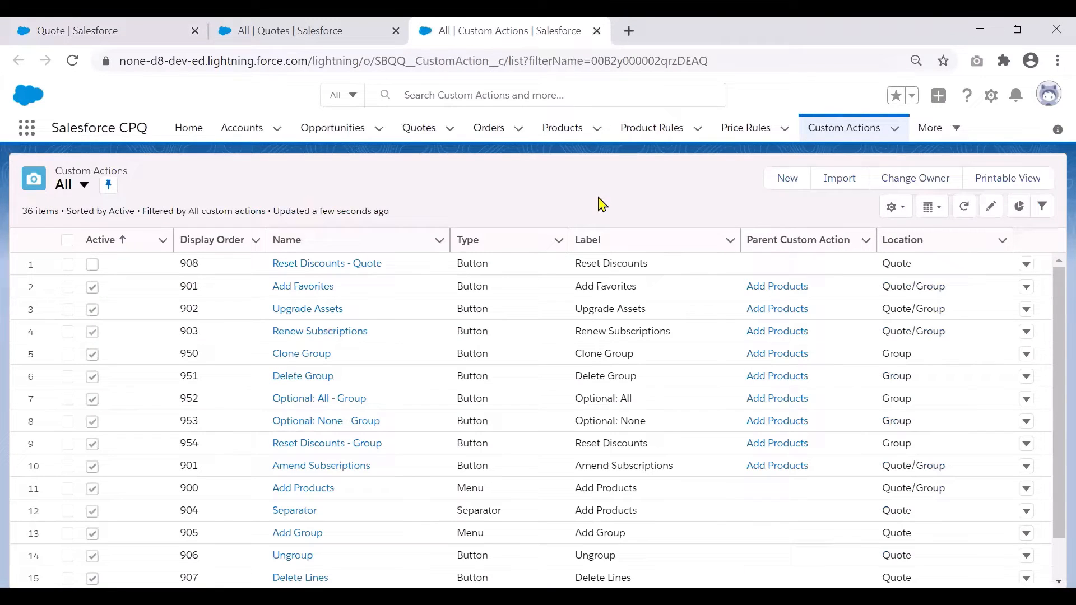
{"action": "left_click", "coordinate": [787, 179]}
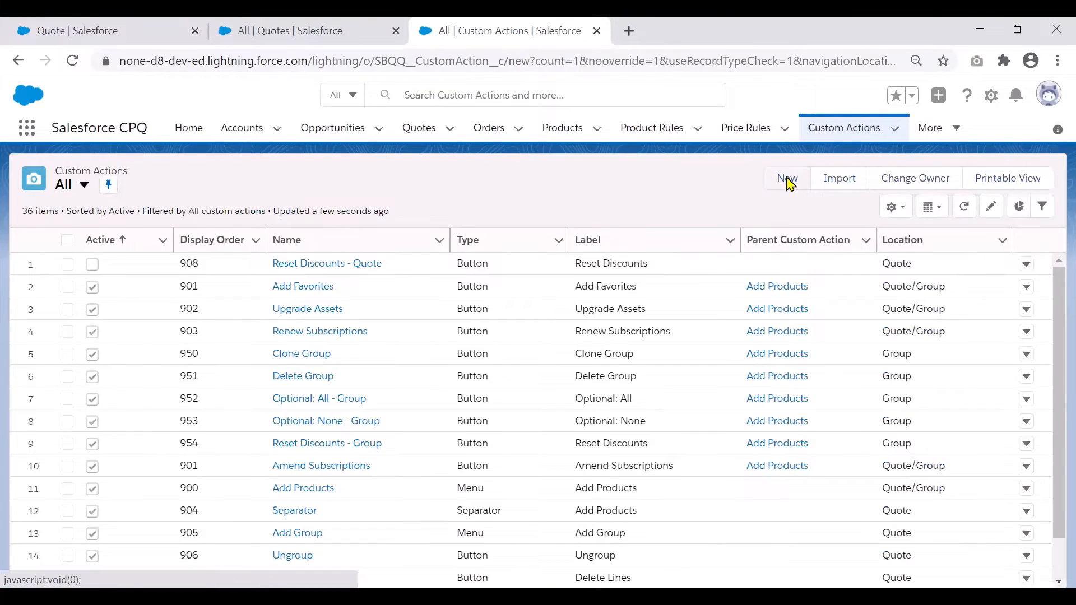
- Name the custom action 'Add Support' with Display Order 1 and Type Button
{"action": "left_click", "coordinate": [787, 178]}
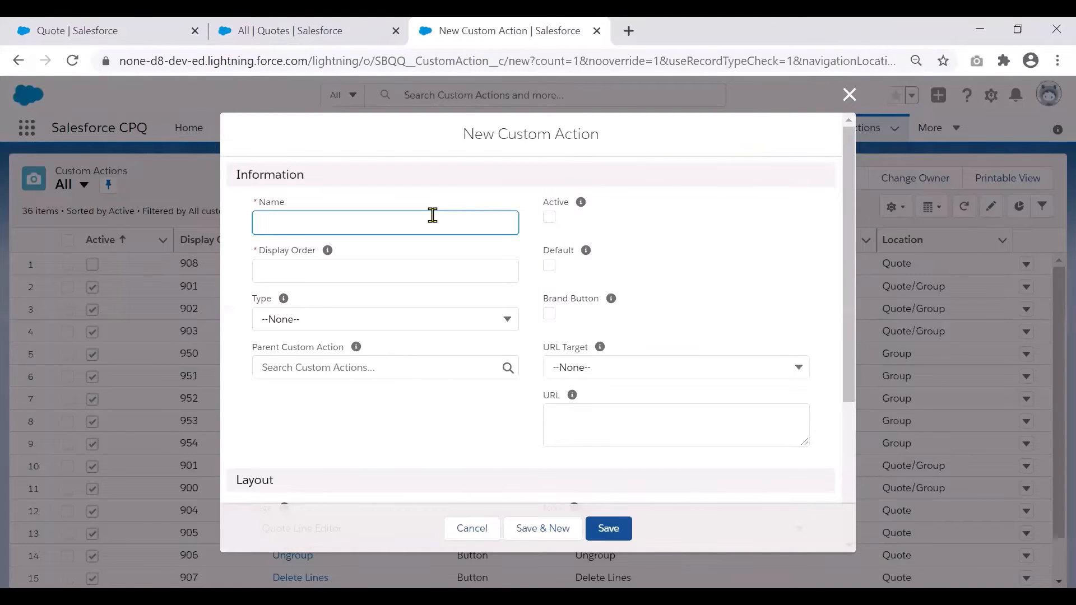
{"action": "type", "text": "A"}
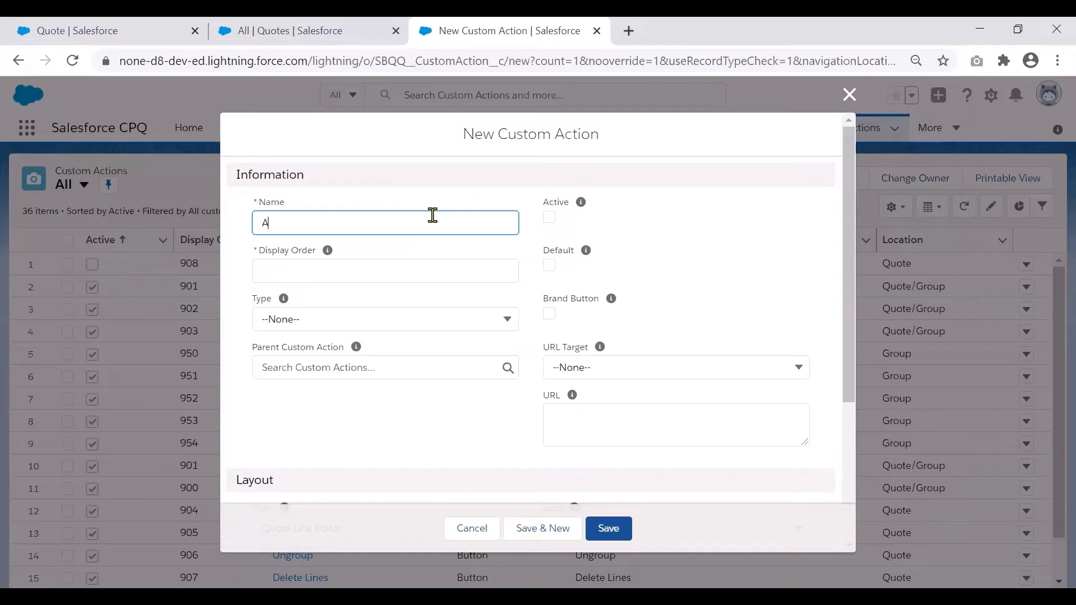
{"action": "type", "text": "dd Support"}
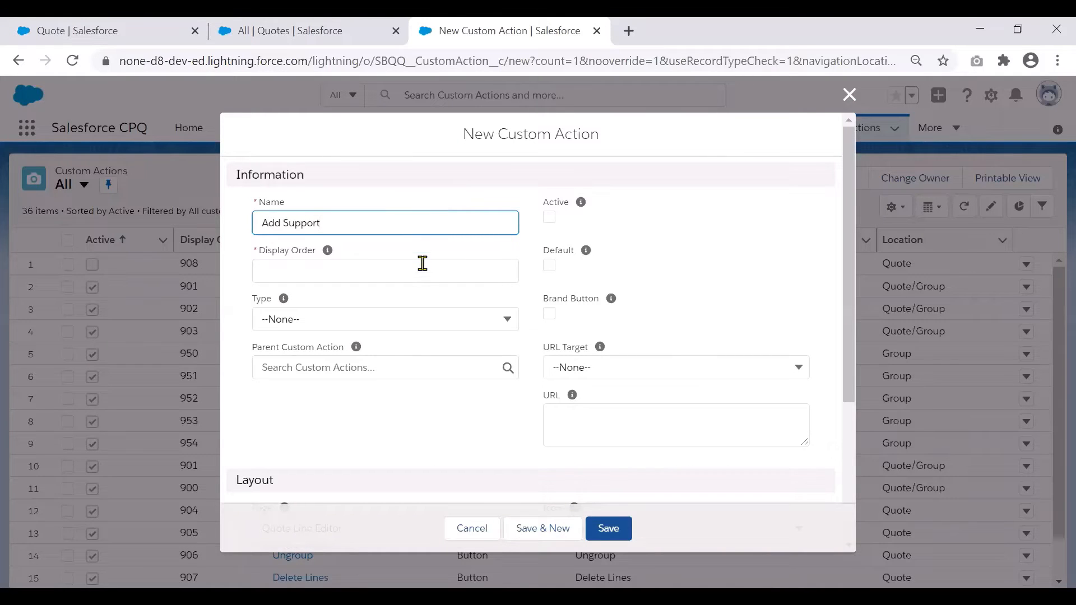
{"action": "left_click", "coordinate": [385, 270]}
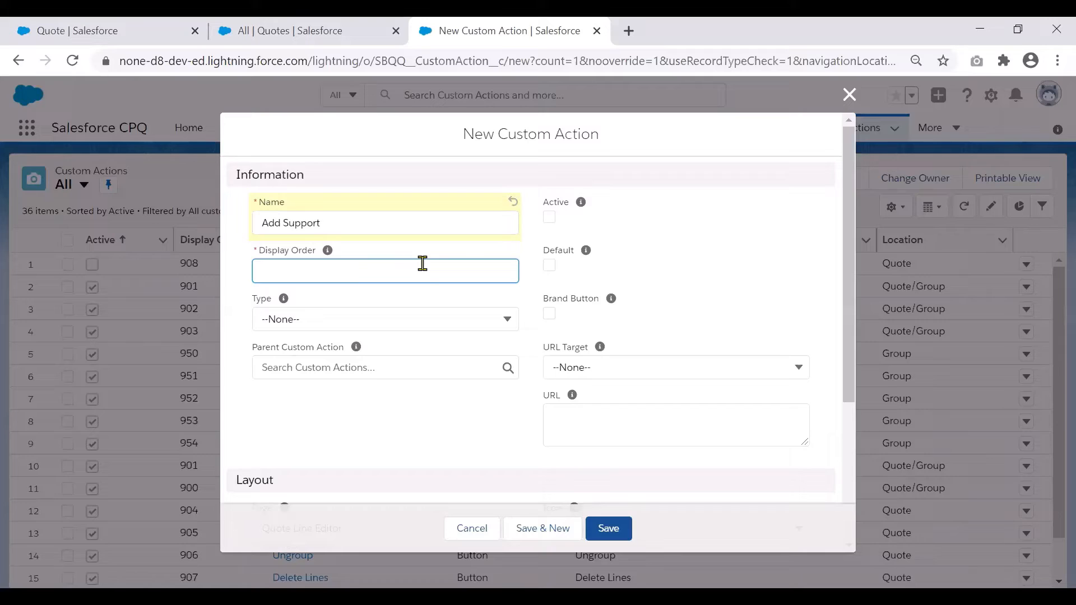
{"action": "type", "text": "1"}
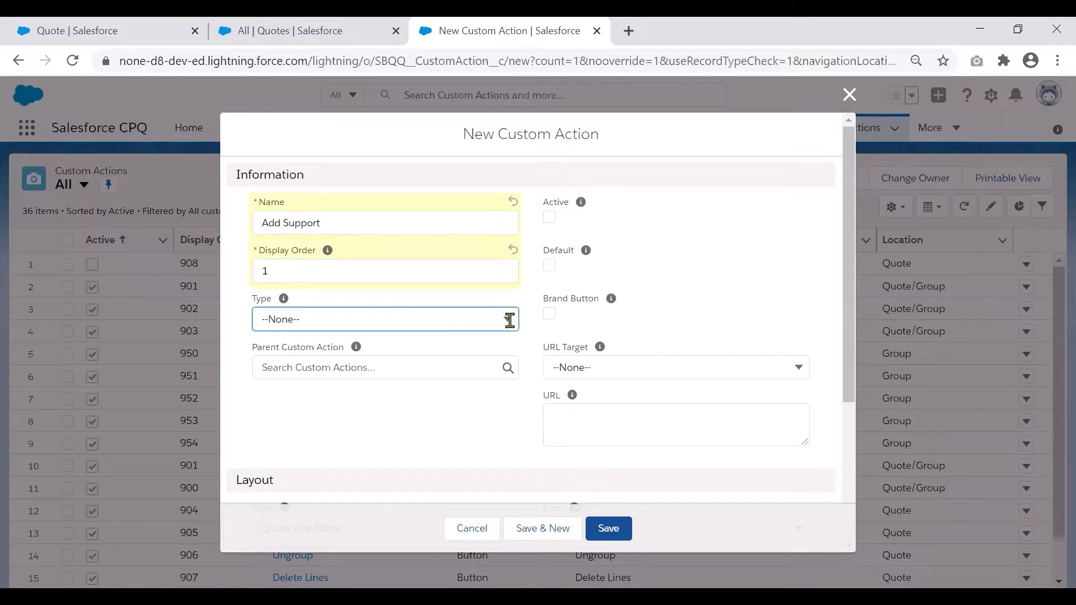
{"action": "left_click", "coordinate": [385, 320]}
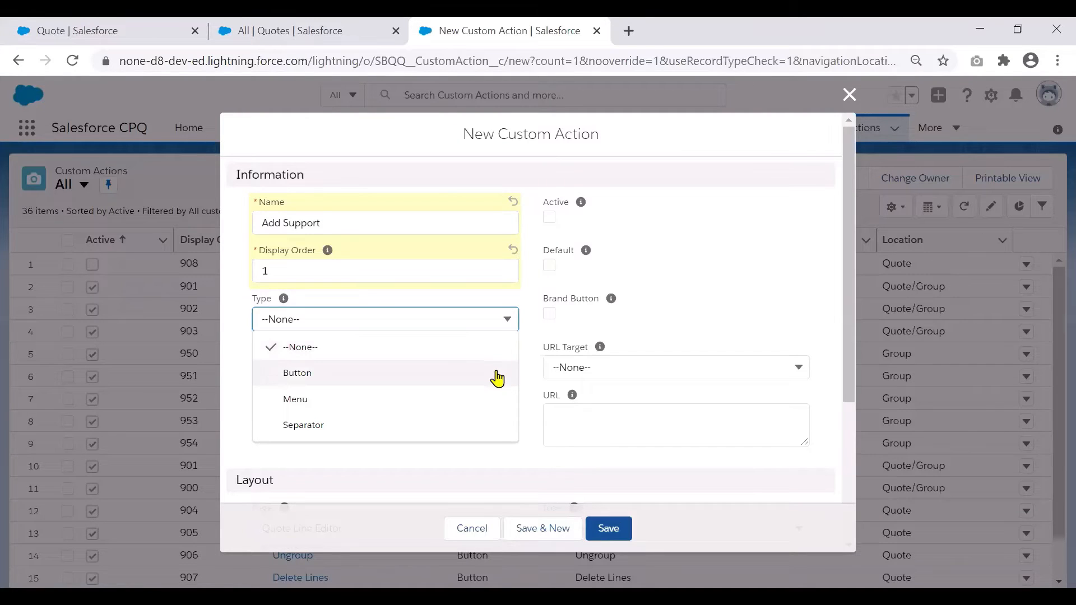
{"action": "left_click", "coordinate": [296, 372]}
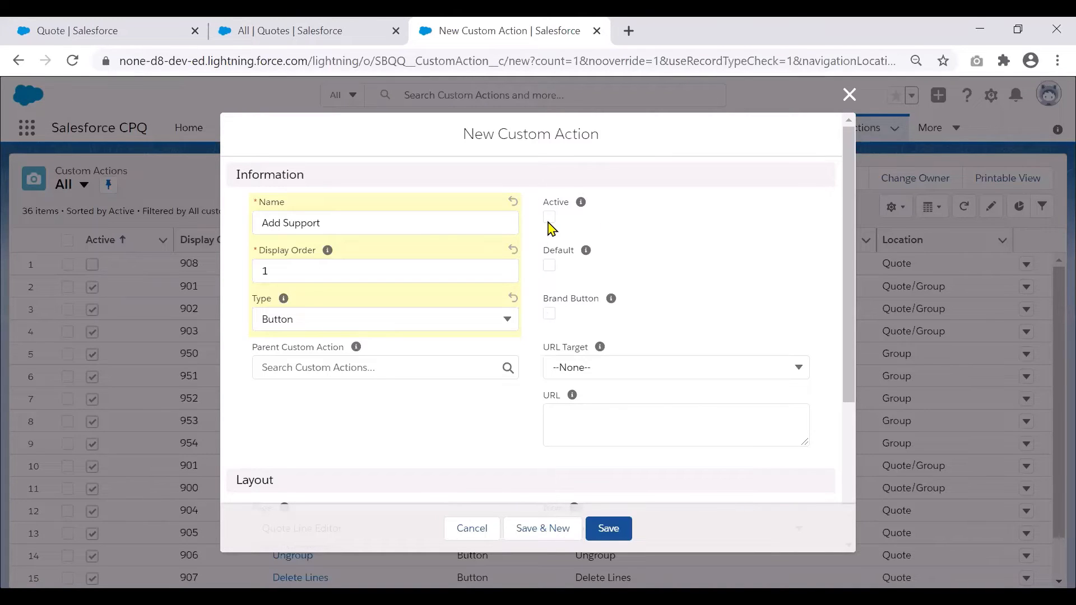
- Mark the custom action as Active and as a Brand Button
{"action": "left_click", "coordinate": [549, 219]}
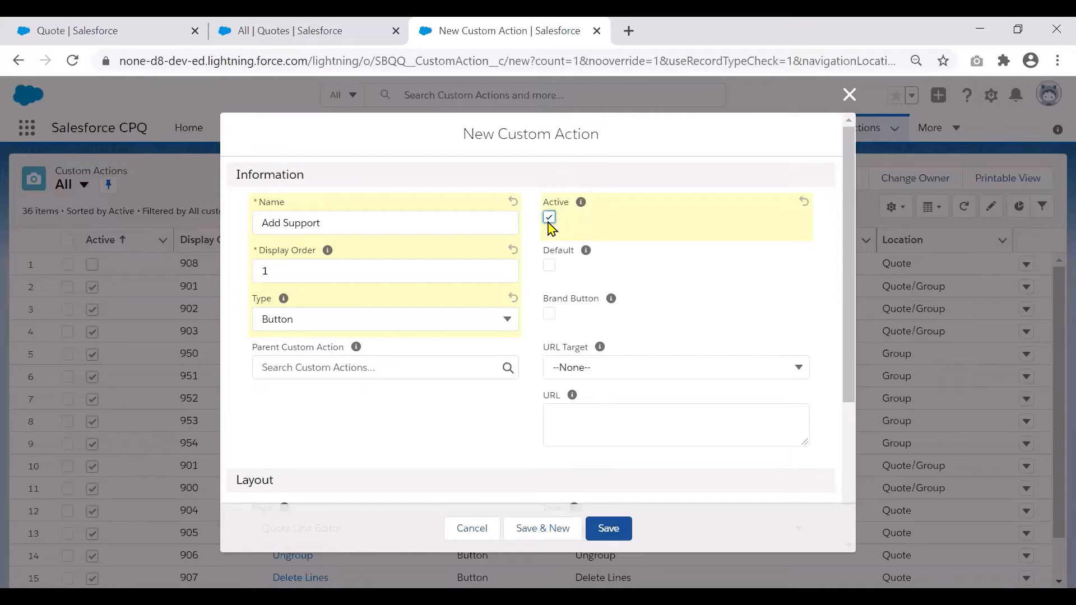
{"action": "mouse_move", "coordinate": [670, 281]}
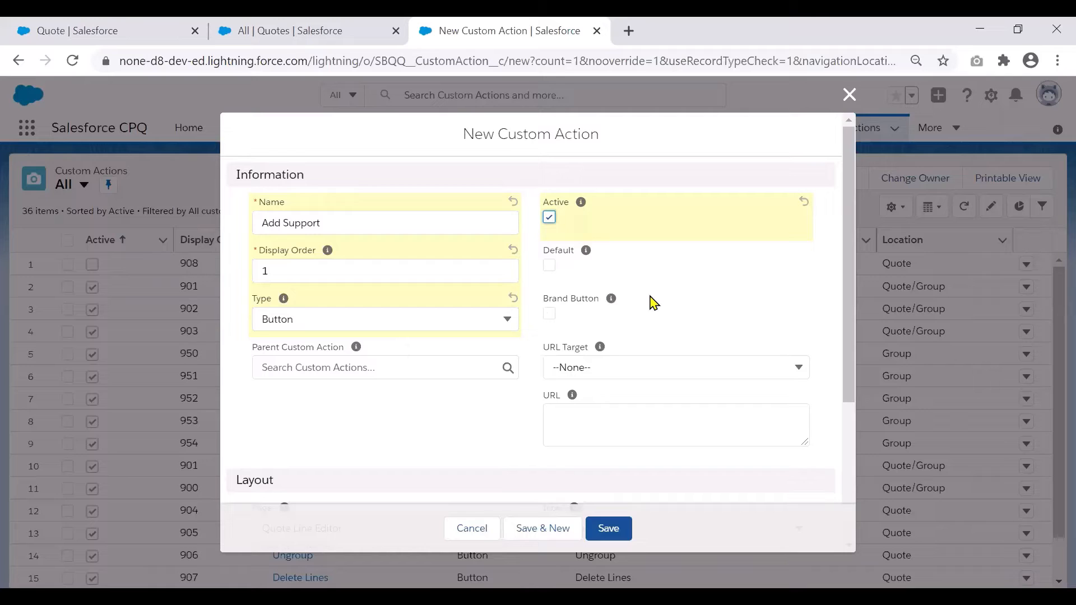
{"action": "mouse_move", "coordinate": [555, 322]}
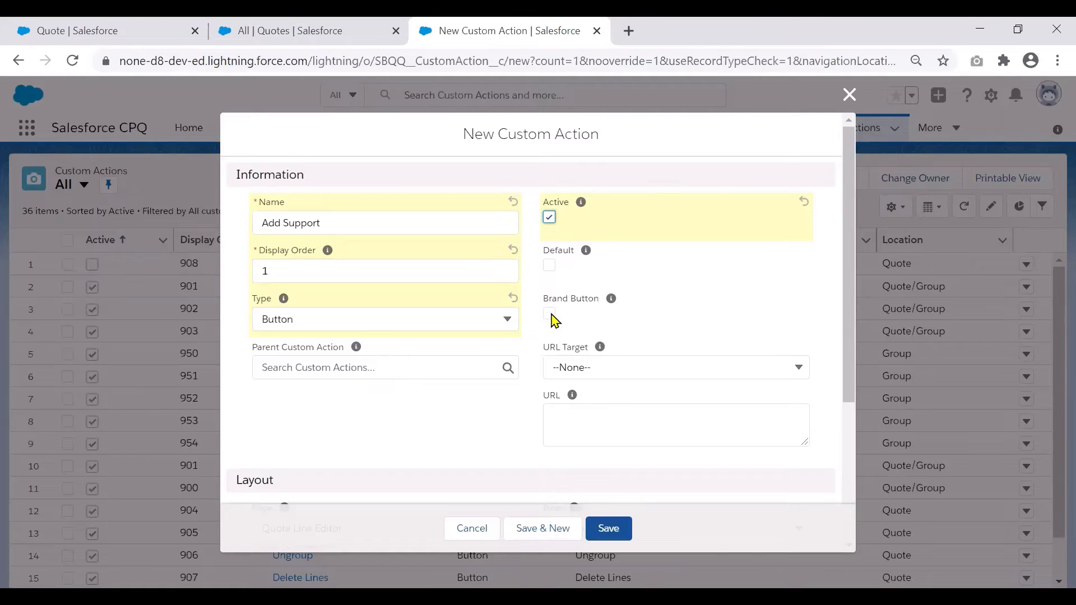
{"action": "left_click", "coordinate": [548, 313]}
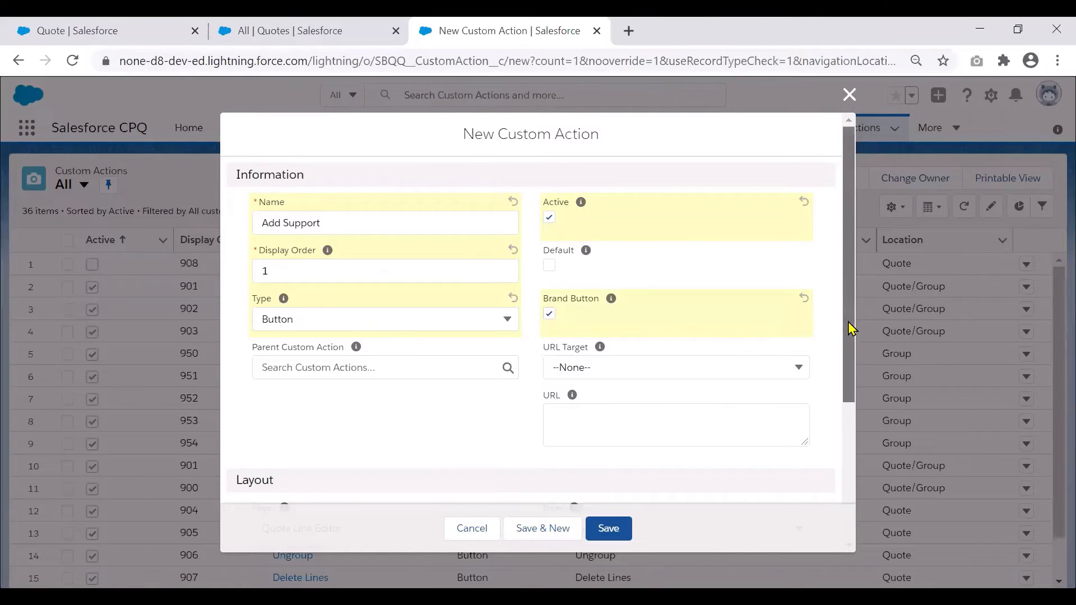
- Leave URL target unset, keep Page Quote Line Editor and set Location to Quote/Group
{"action": "scroll", "scroll_direction": "down", "scroll_amount": 3}
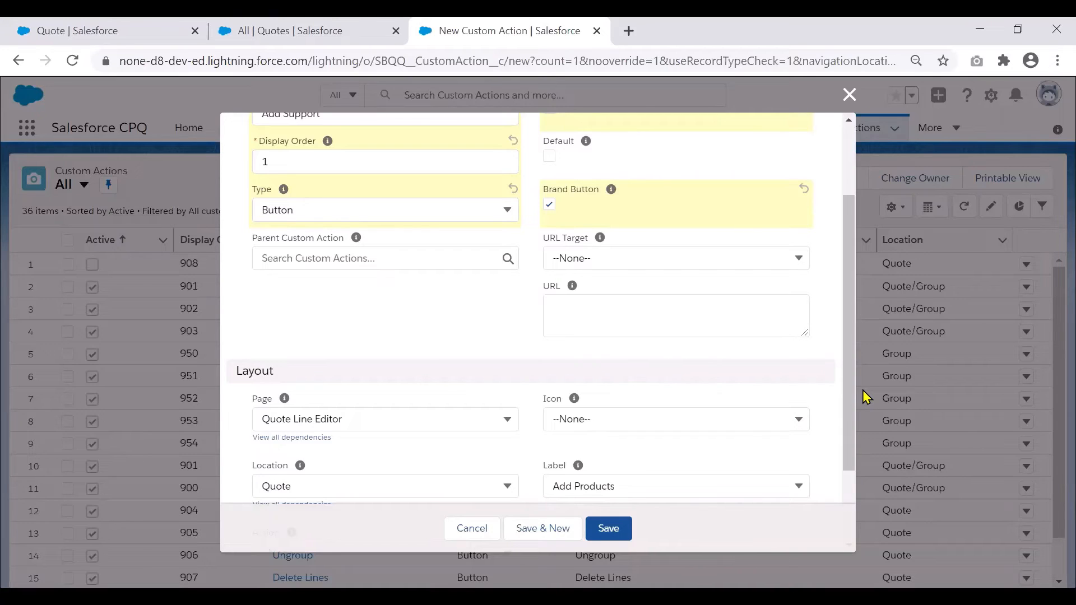
{"action": "left_click", "coordinate": [675, 257]}
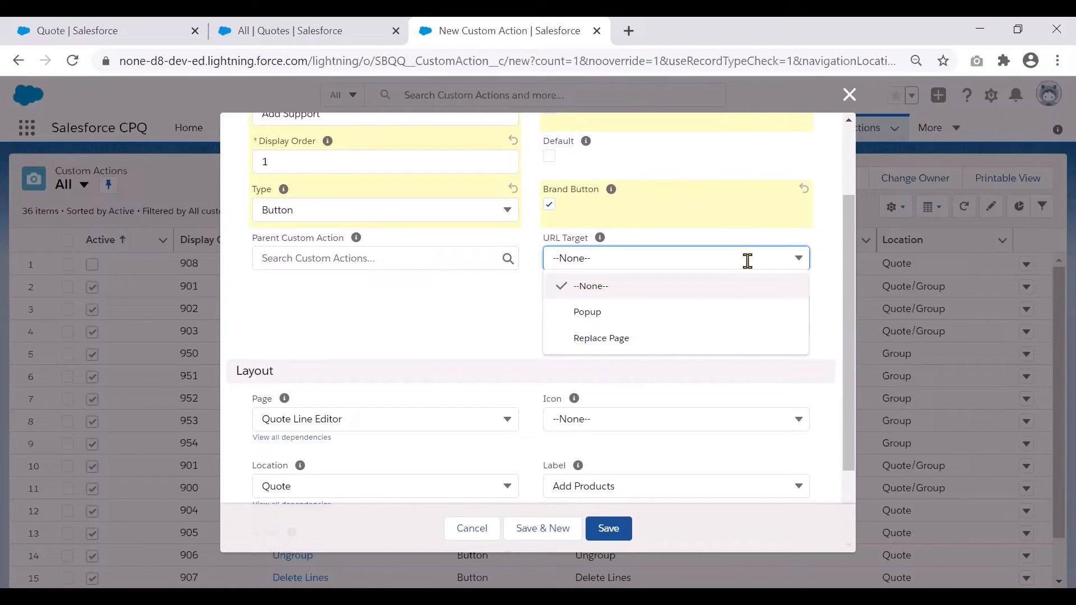
{"action": "left_click", "coordinate": [591, 285]}
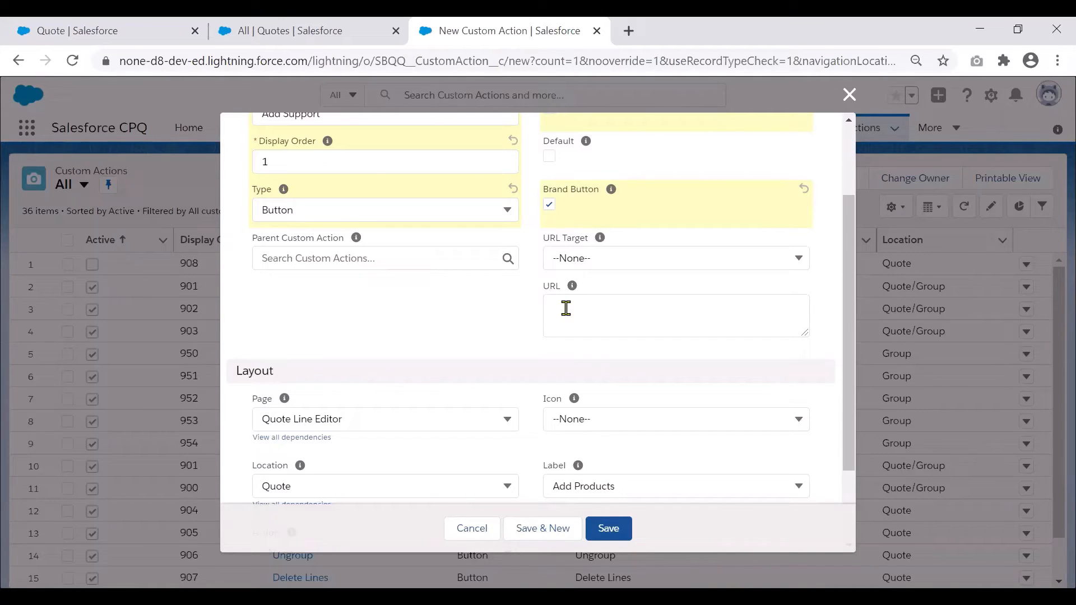
{"action": "mouse_move", "coordinate": [849, 349]}
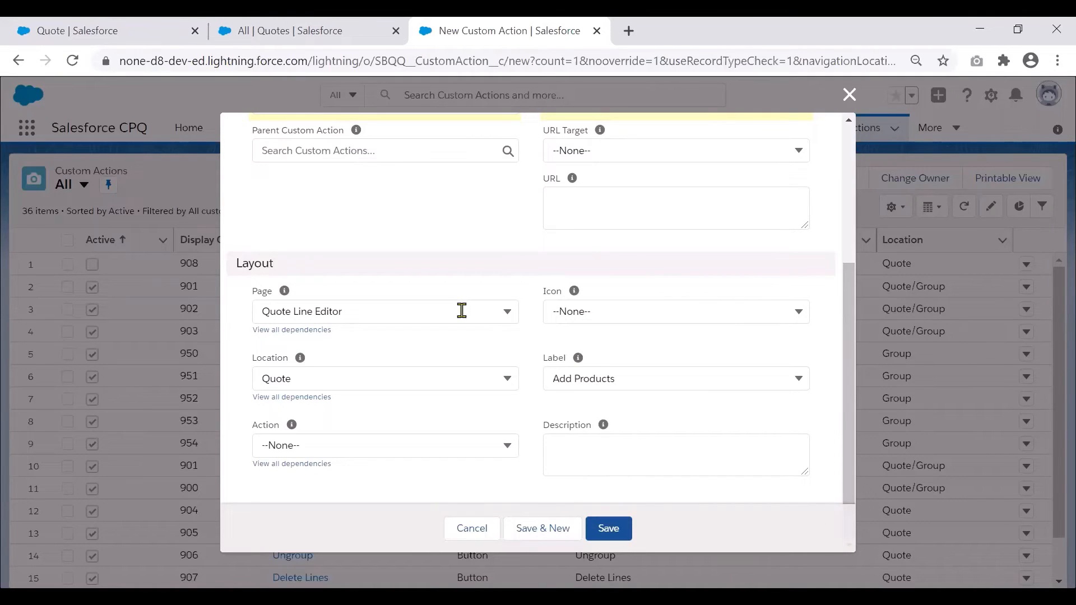
{"action": "mouse_move", "coordinate": [382, 437]}
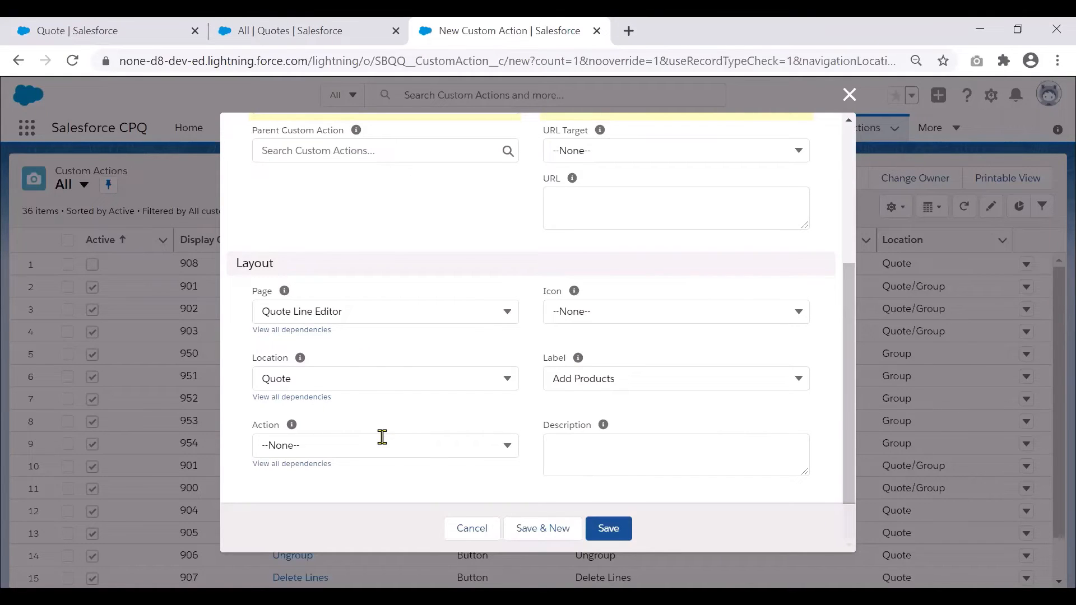
{"action": "left_click", "coordinate": [385, 311]}
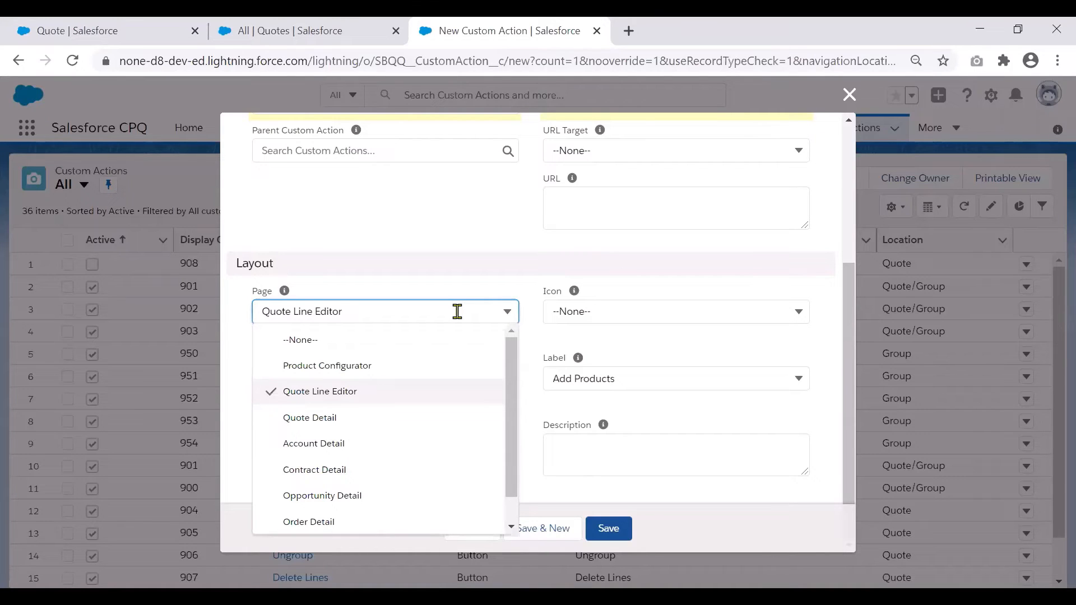
{"action": "mouse_move", "coordinate": [404, 399]}
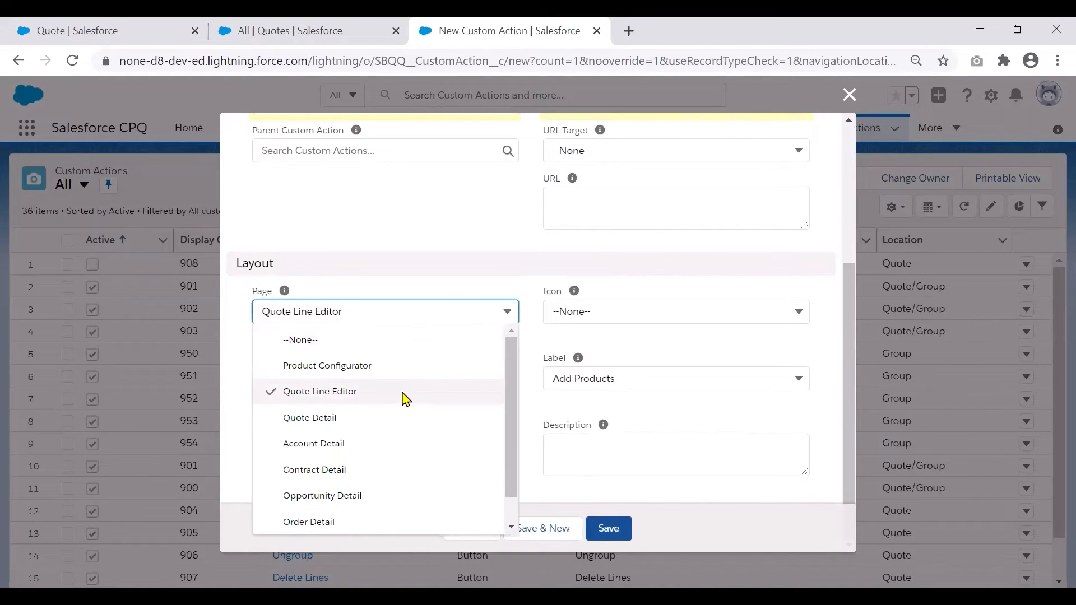
{"action": "left_click", "coordinate": [320, 391]}
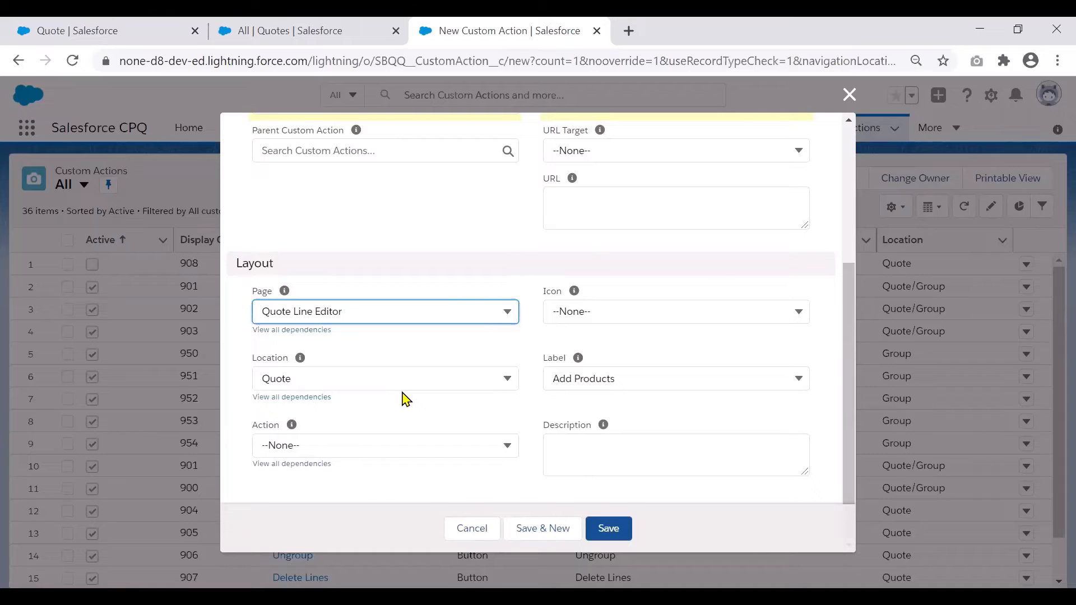
{"action": "left_click", "coordinate": [385, 378]}
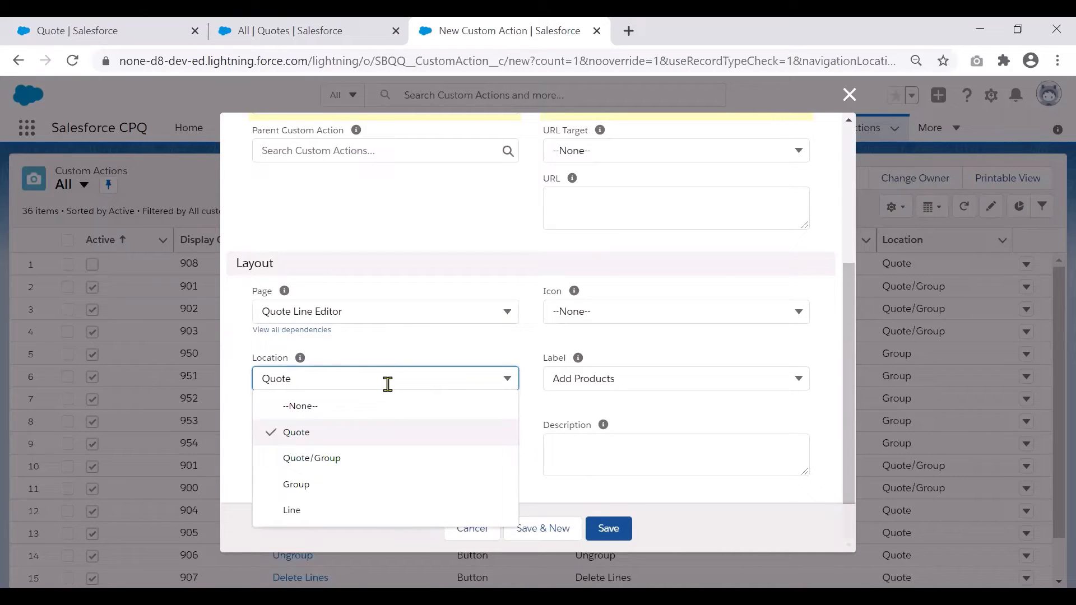
{"action": "left_click", "coordinate": [312, 458]}
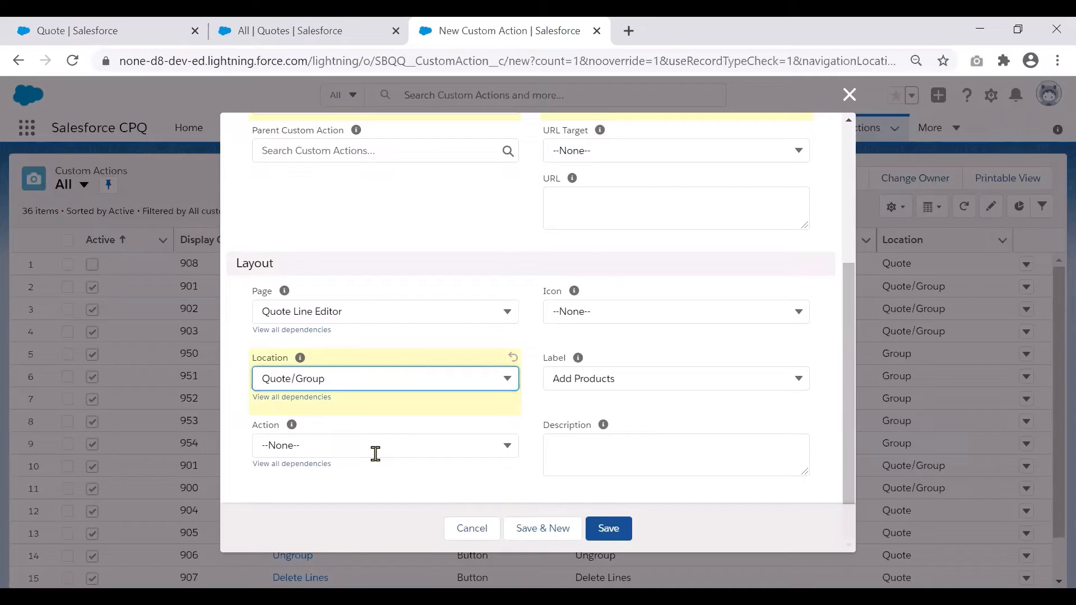
{"action": "mouse_move", "coordinate": [389, 351]}
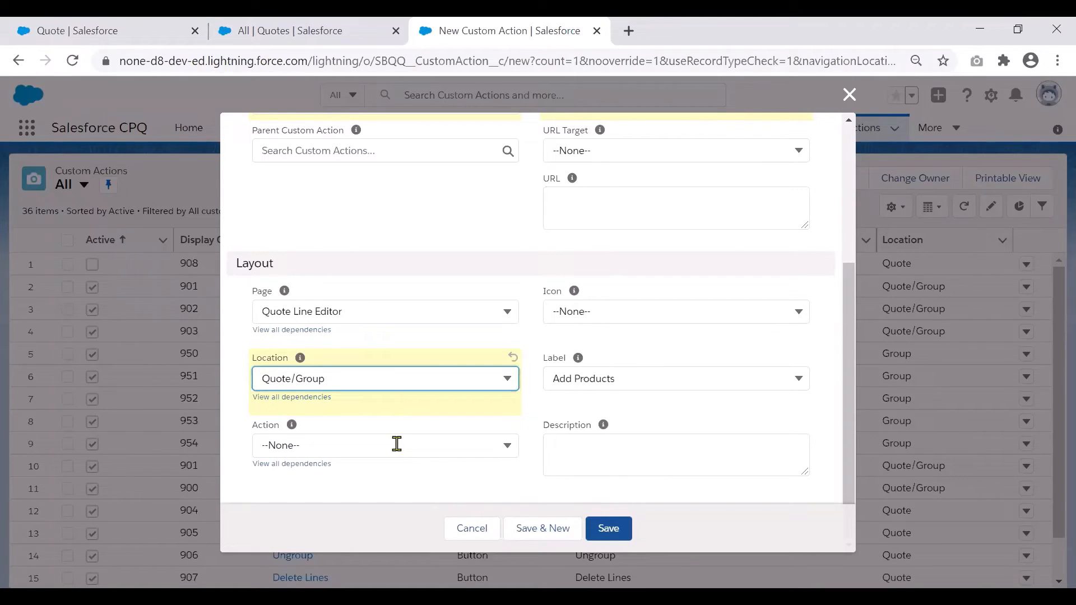
- Set Action to Add Products, review the icons, and set Label to Add Support
{"action": "left_click", "coordinate": [385, 310]}
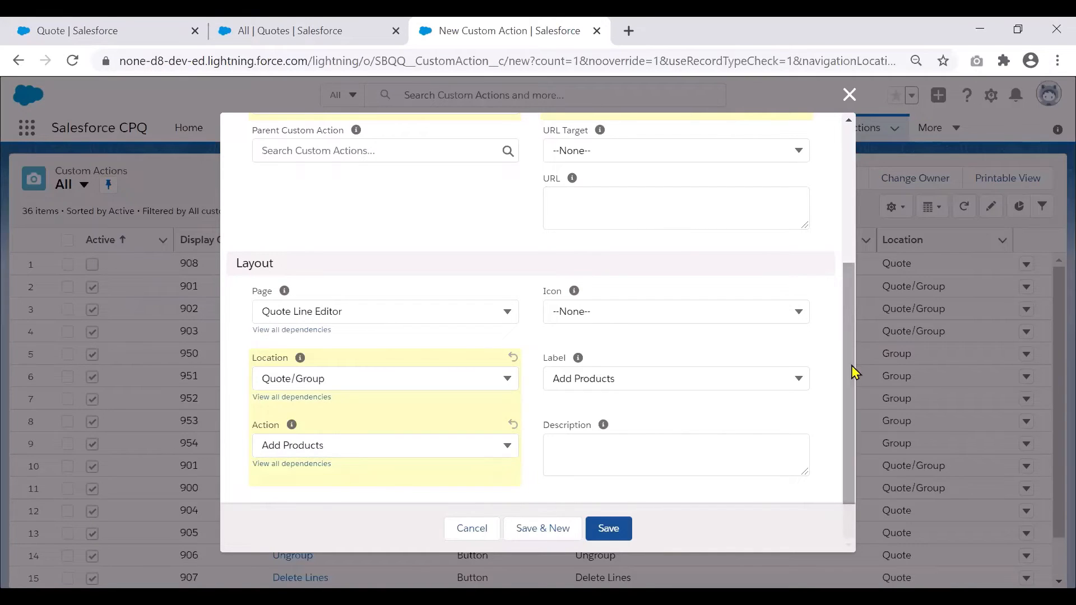
{"action": "left_click", "coordinate": [673, 310]}
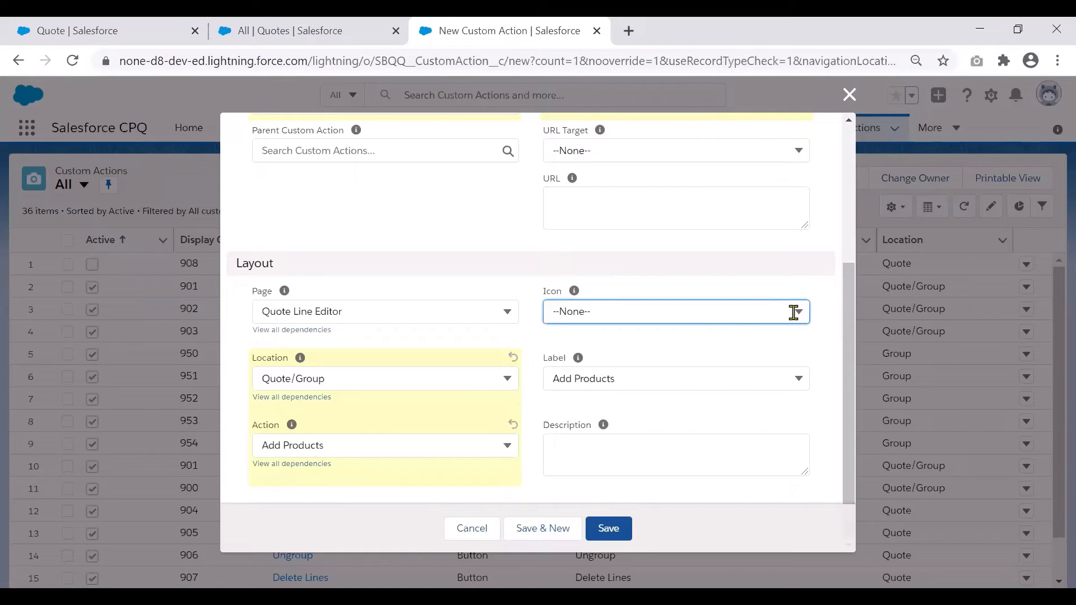
{"action": "left_click", "coordinate": [675, 311]}
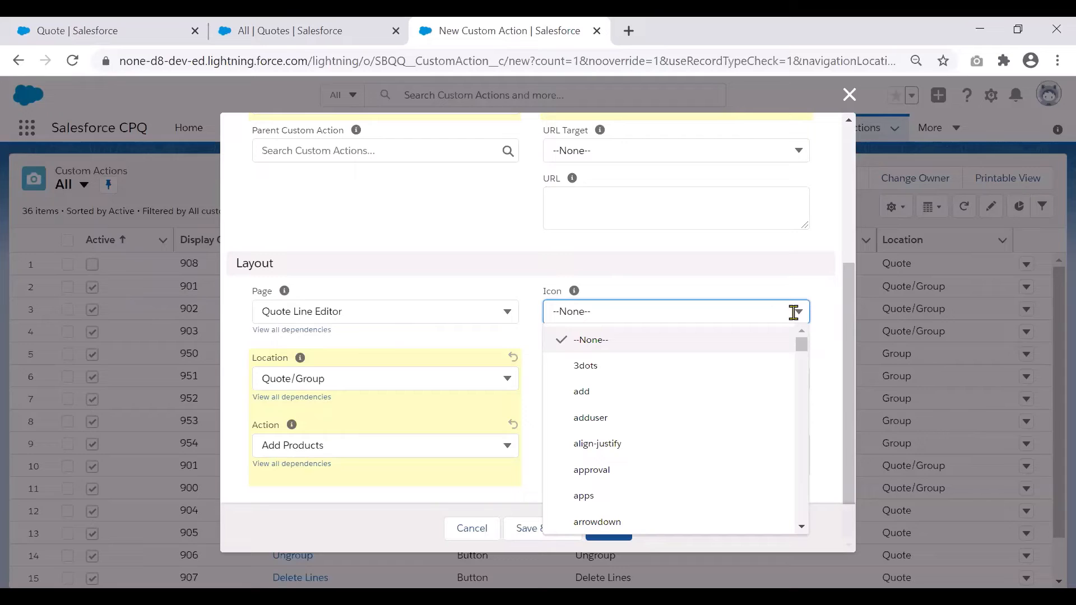
{"action": "mouse_move", "coordinate": [824, 304]}
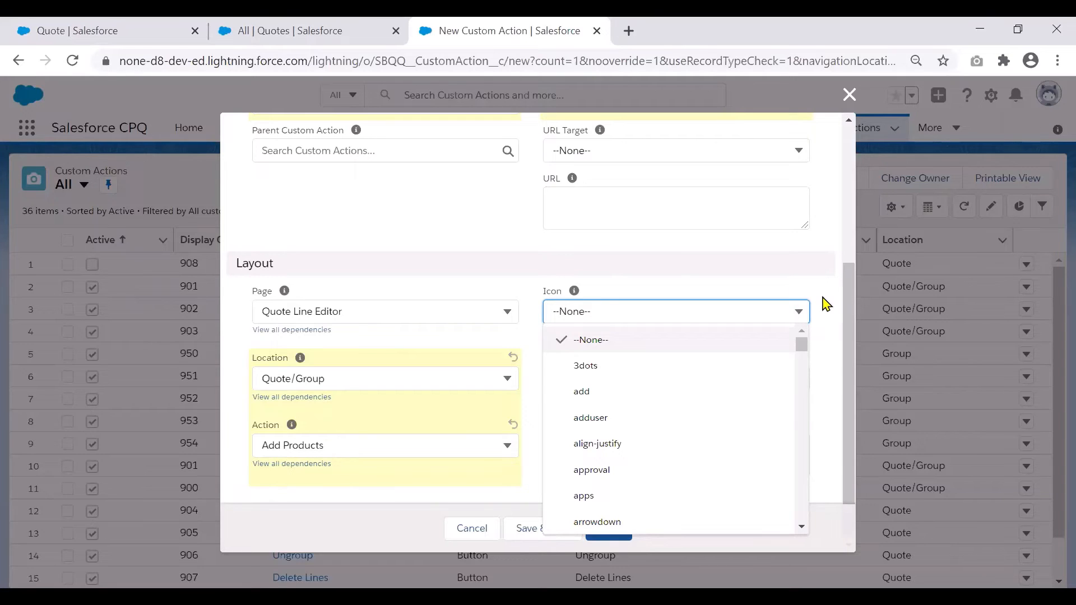
{"action": "left_click", "coordinate": [591, 340]}
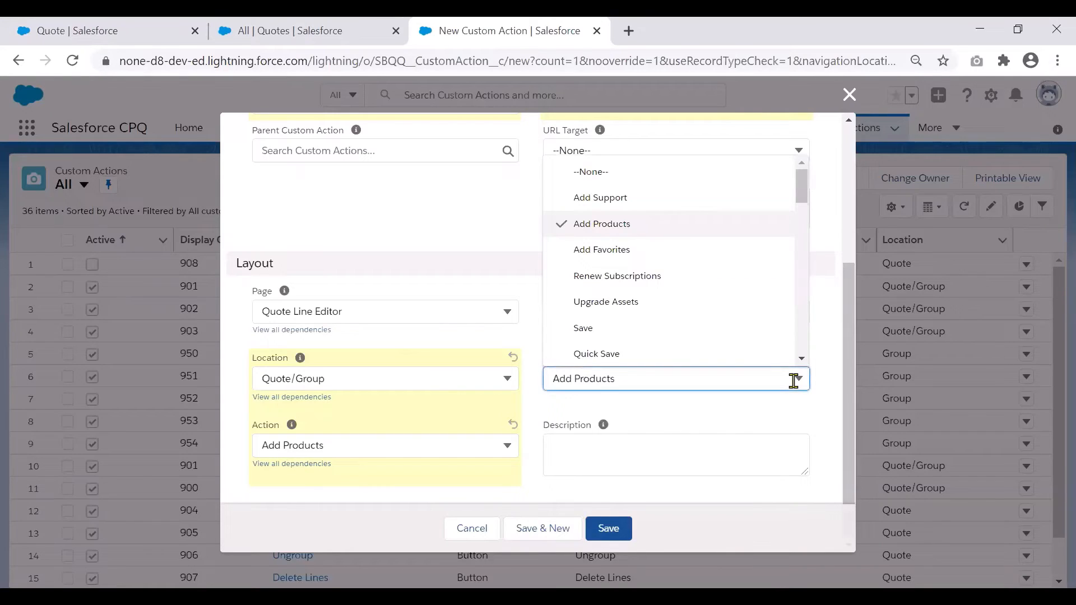
{"action": "scroll", "scroll_direction": "down", "scroll_amount": 3}
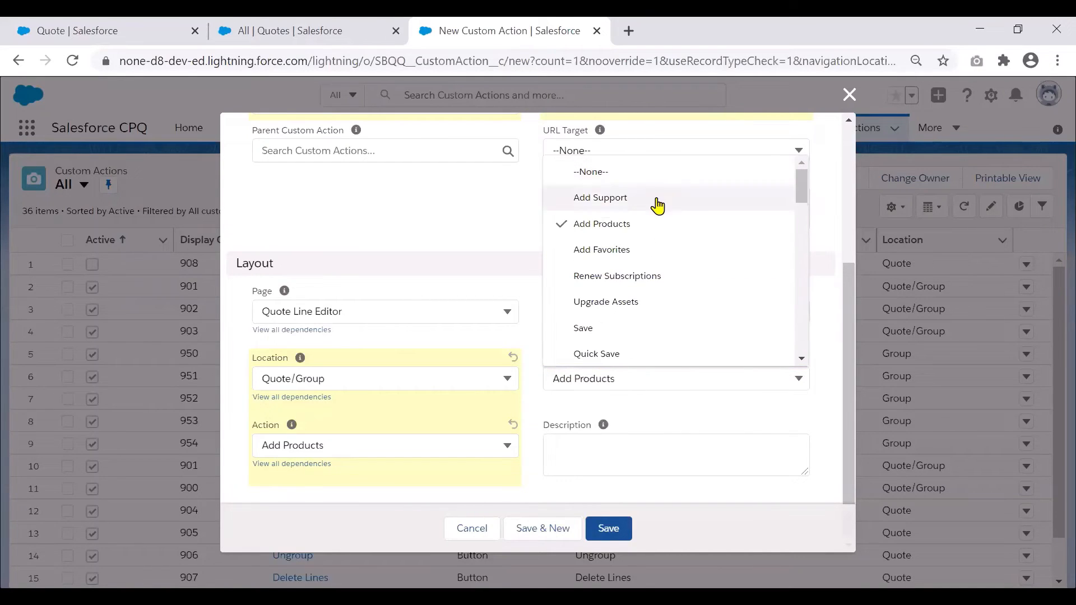
{"action": "left_click", "coordinate": [600, 197]}
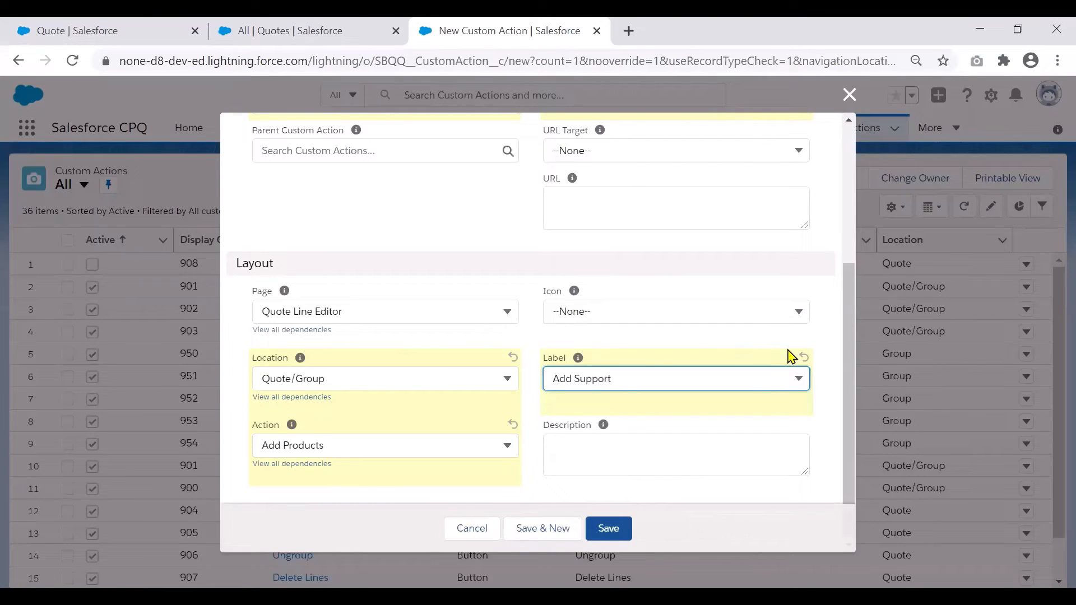
{"action": "mouse_move", "coordinate": [787, 355]}
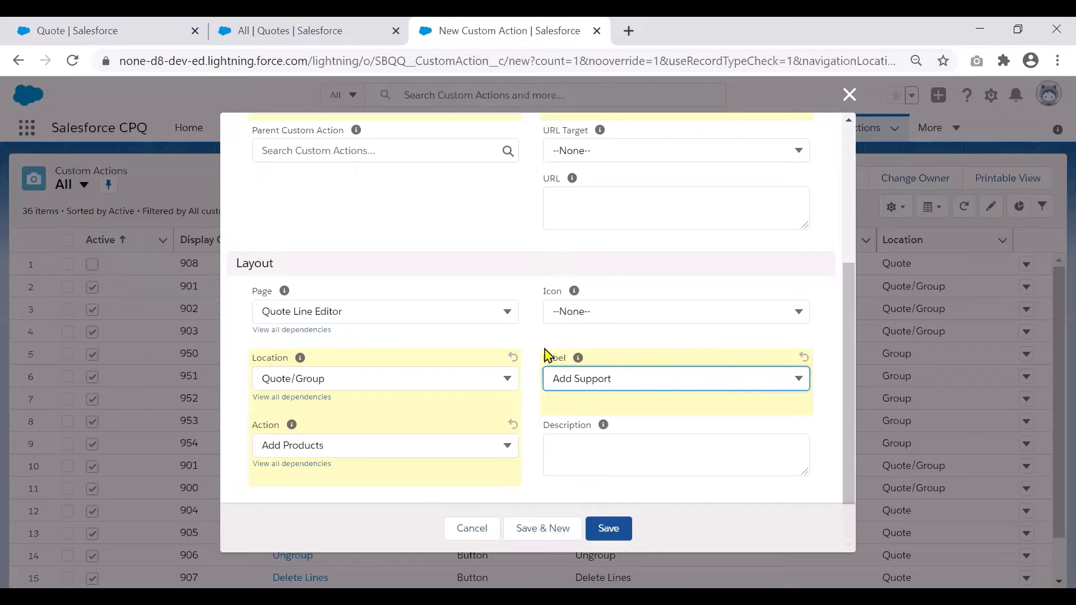
{"action": "mouse_move", "coordinate": [664, 434]}
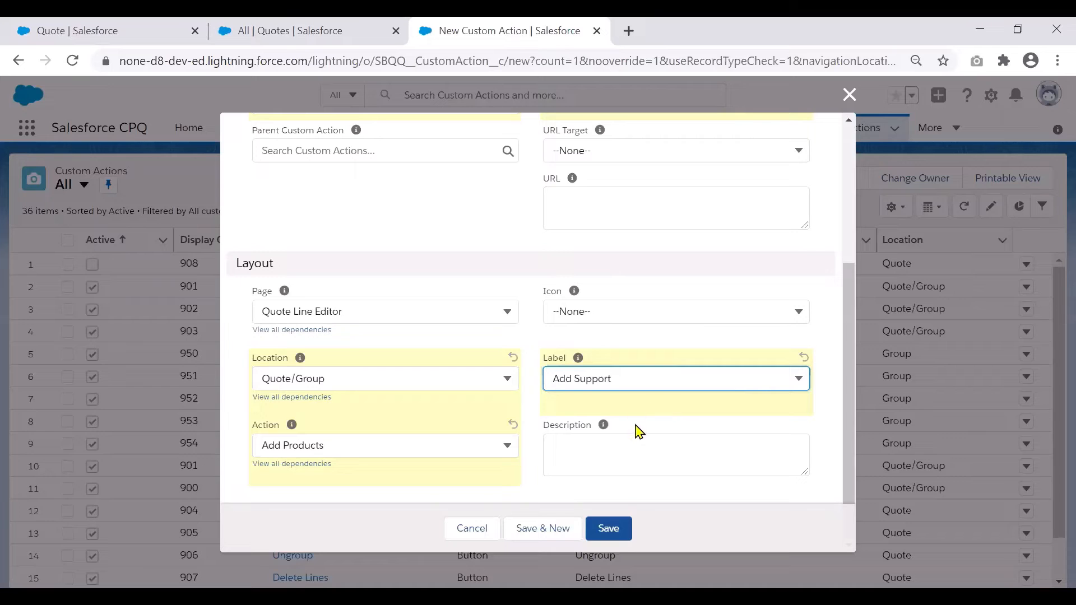
{"action": "mouse_move", "coordinate": [608, 528]}
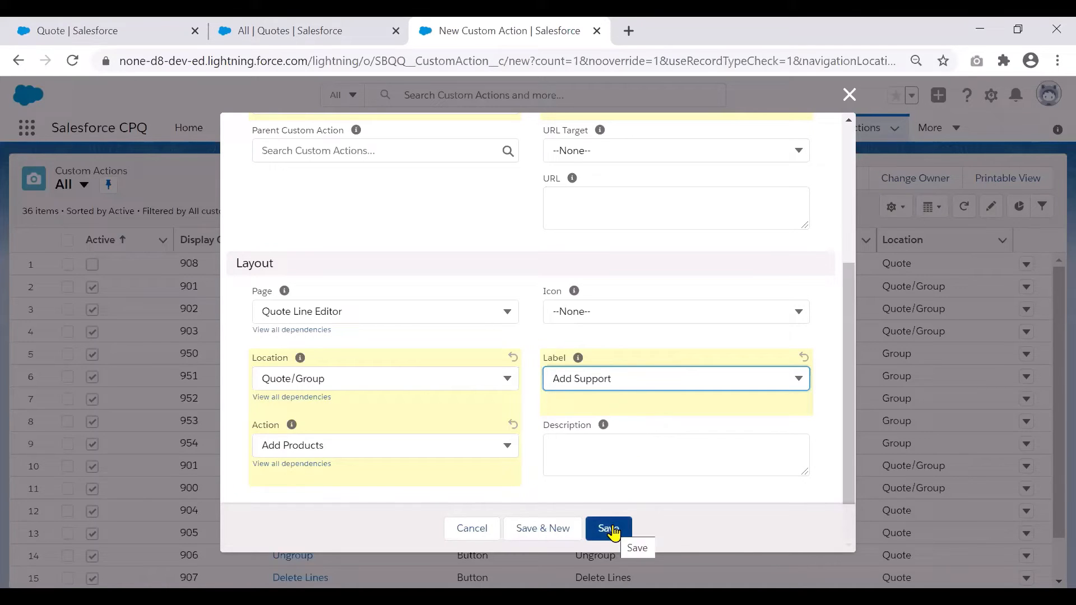
- Save the Add Support custom action and view its related records
{"action": "left_click", "coordinate": [608, 528]}
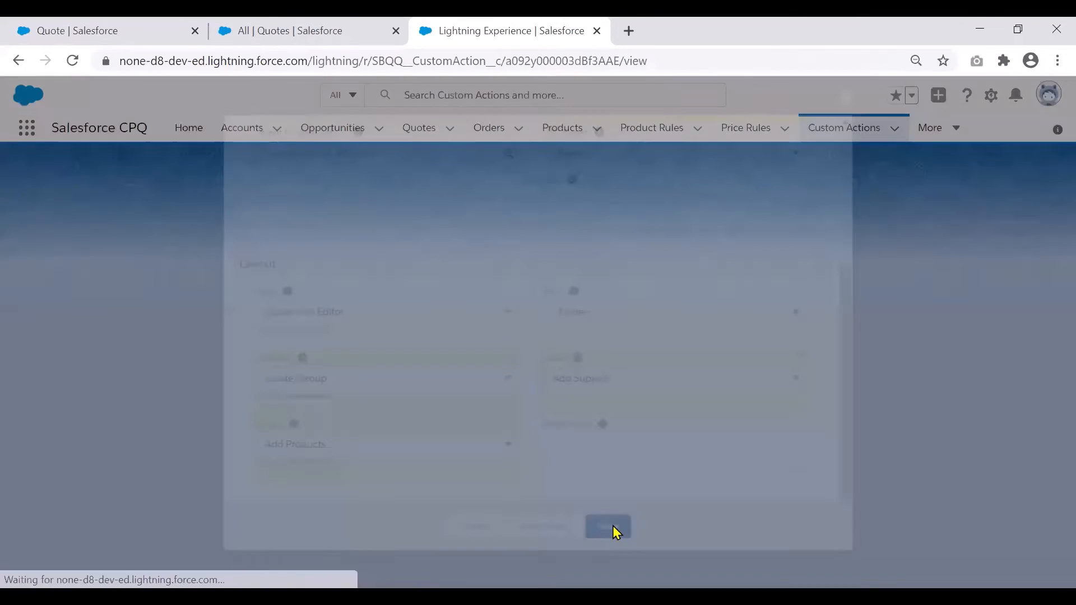
{"action": "left_click", "coordinate": [606, 526]}
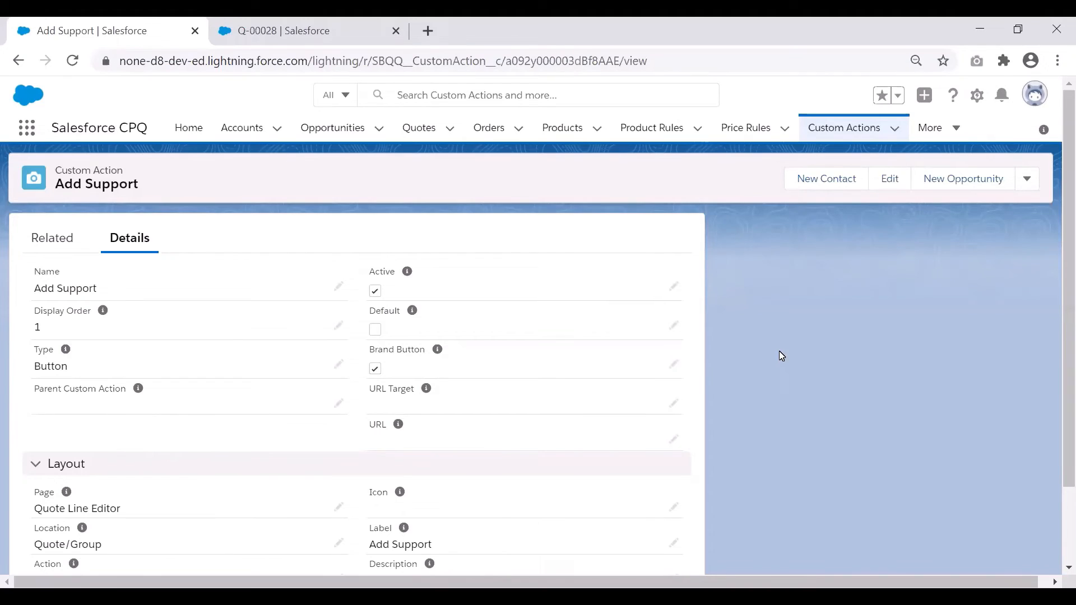
{"action": "left_click", "coordinate": [52, 238]}
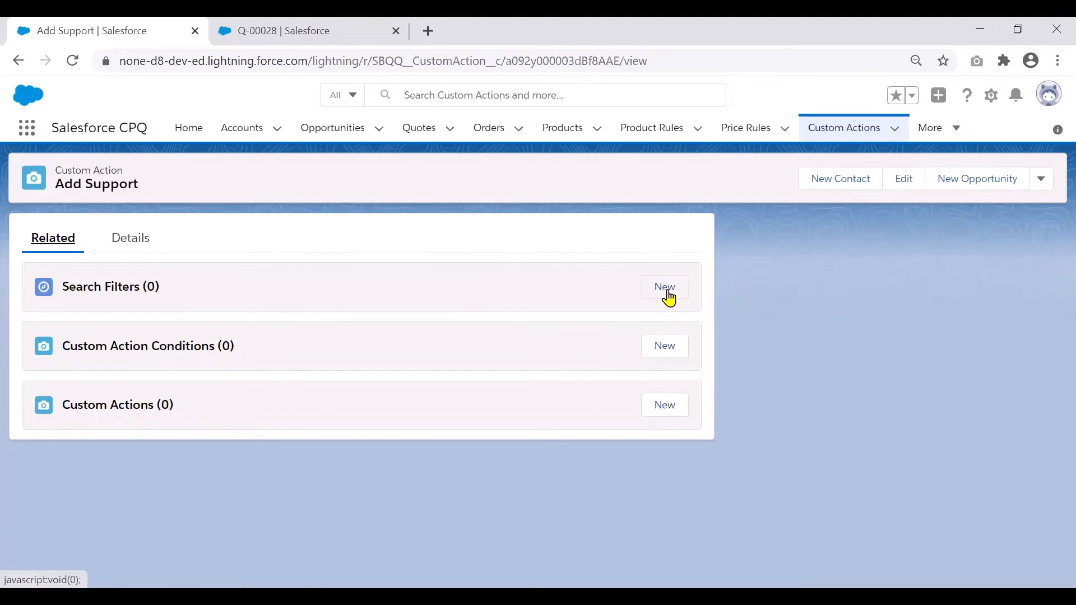
- Start search filter 'Filter by Support Family' on Product, Product Family field, operator equals
{"action": "left_click", "coordinate": [664, 286]}
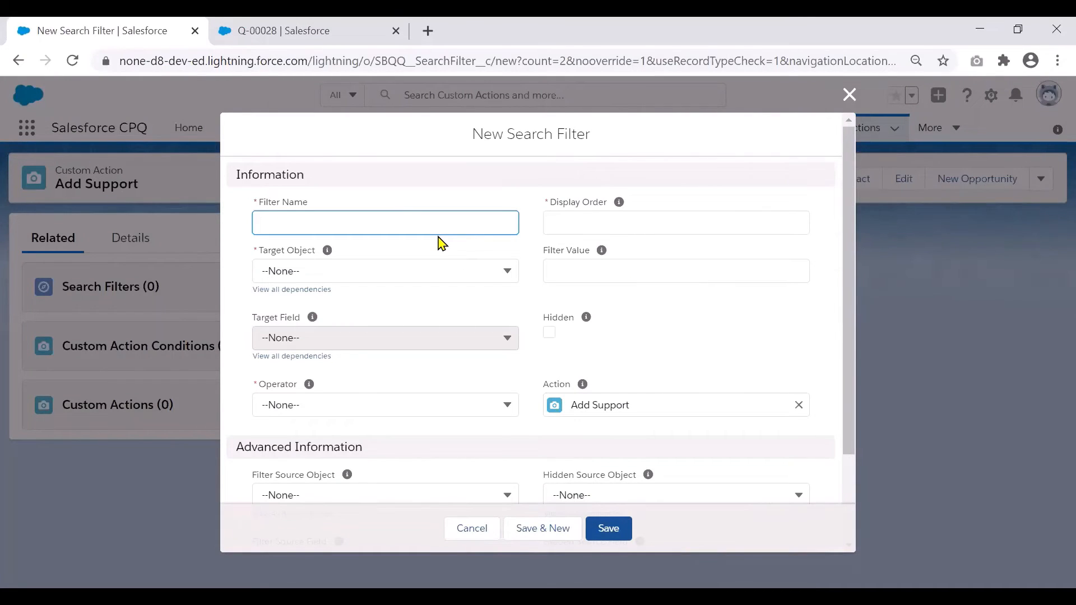
{"action": "type", "text": "Filter by Supp"}
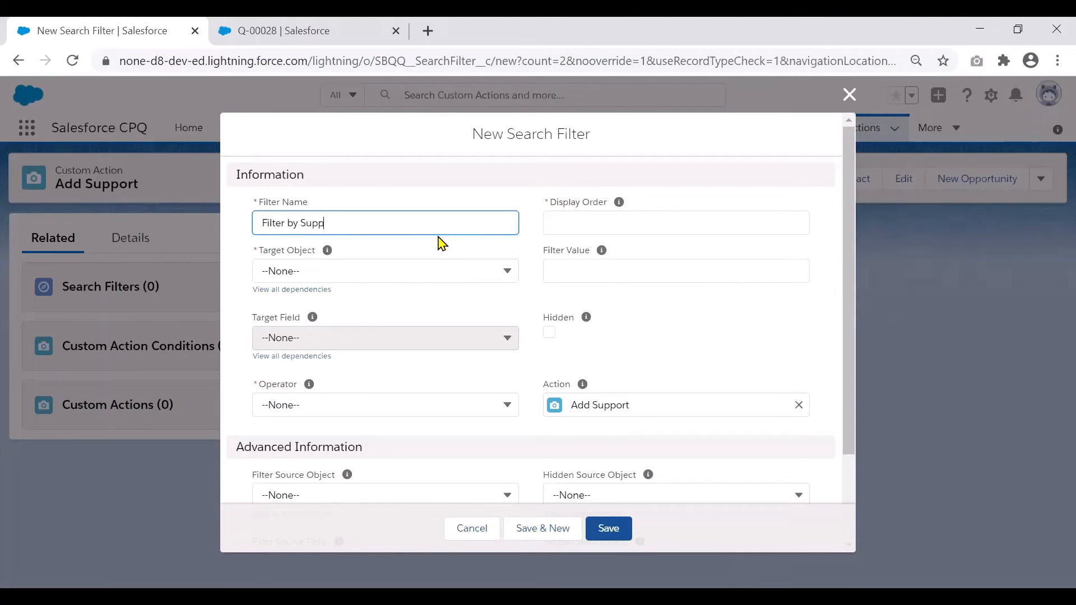
{"action": "type", "text": "ort Family"}
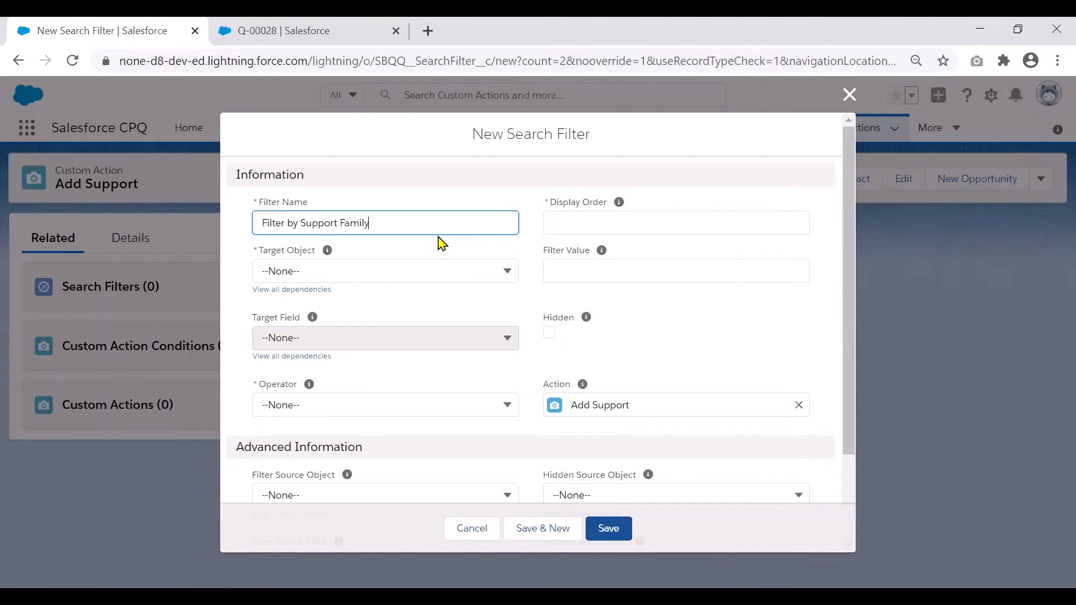
{"action": "left_click", "coordinate": [385, 270]}
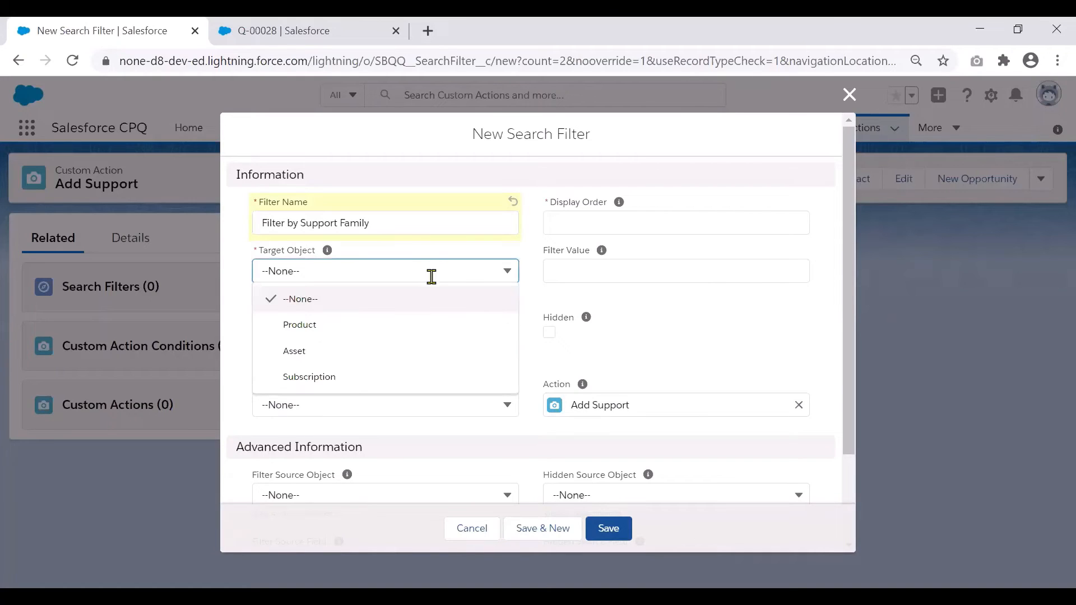
{"action": "left_click", "coordinate": [300, 325]}
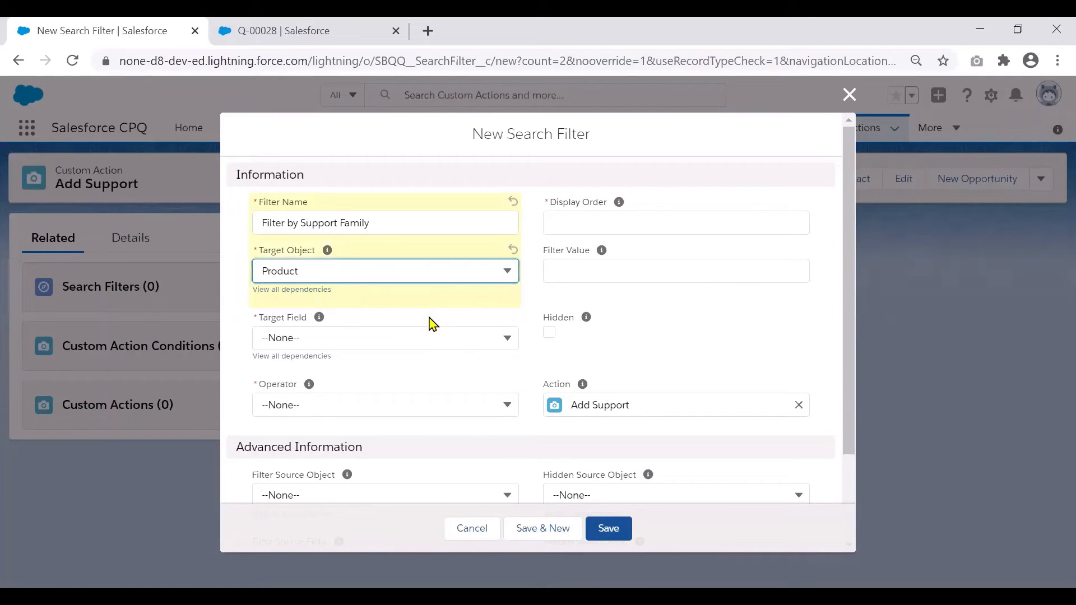
{"action": "left_click", "coordinate": [384, 338]}
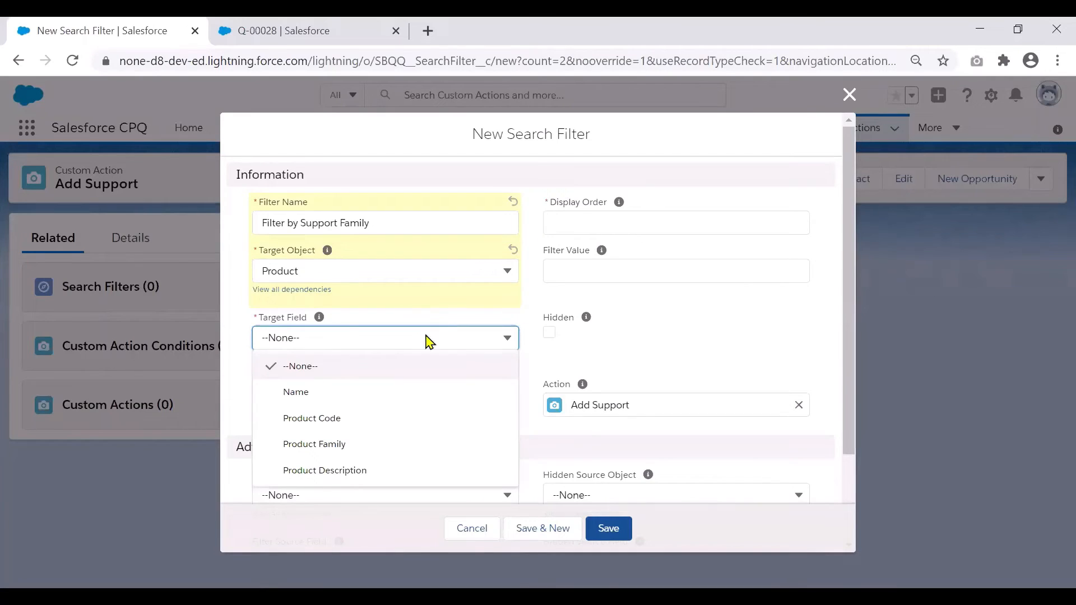
{"action": "left_click", "coordinate": [314, 444]}
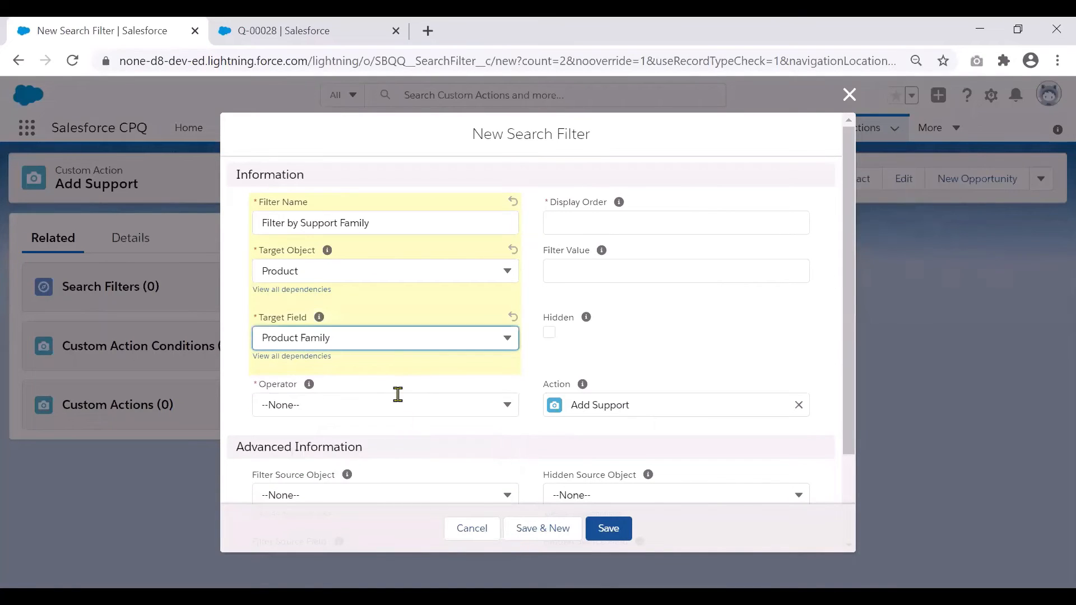
{"action": "left_click", "coordinate": [384, 404]}
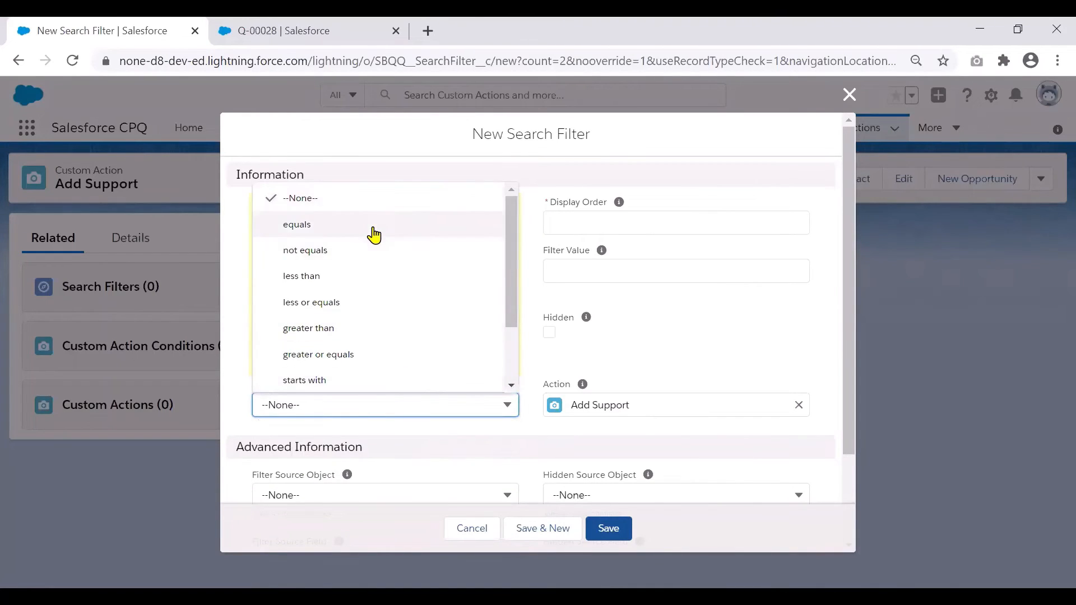
{"action": "left_click", "coordinate": [296, 224]}
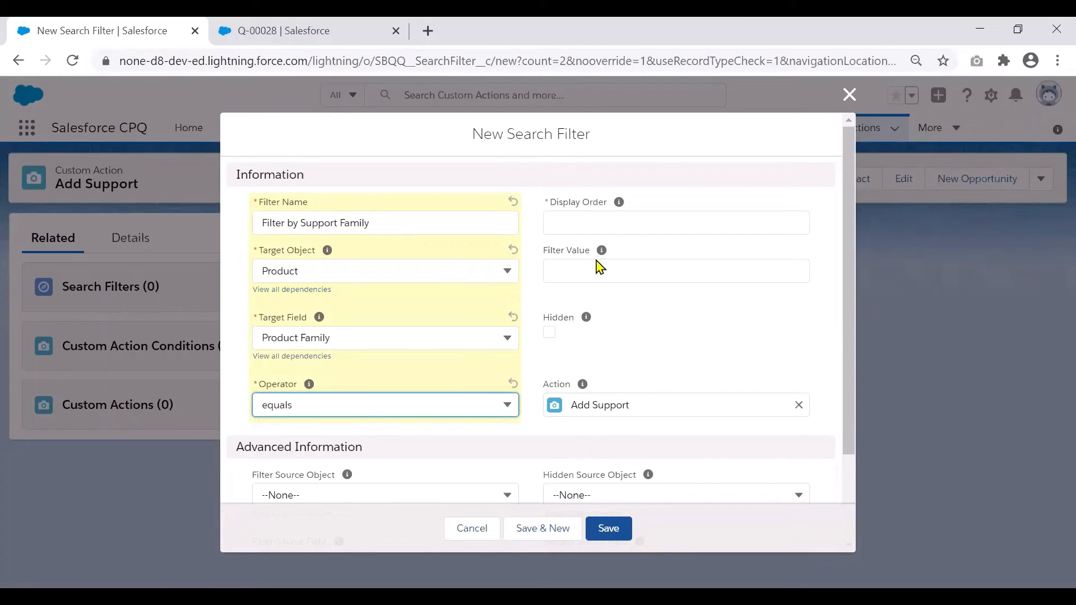
- Set the filter value to Support and save the new search filter
{"action": "left_click", "coordinate": [675, 270]}
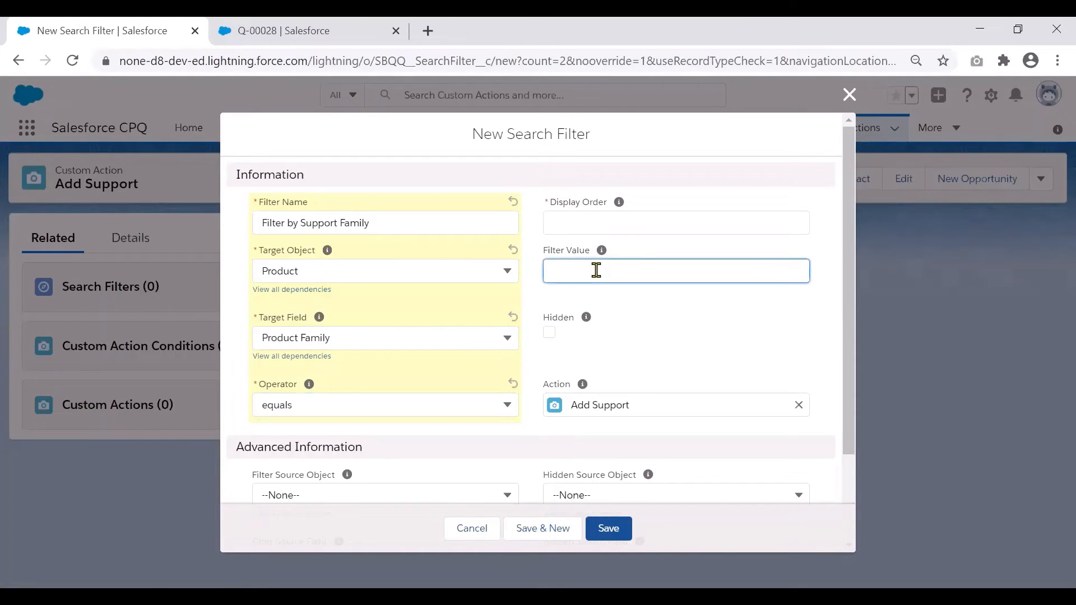
{"action": "type", "text": "Support"}
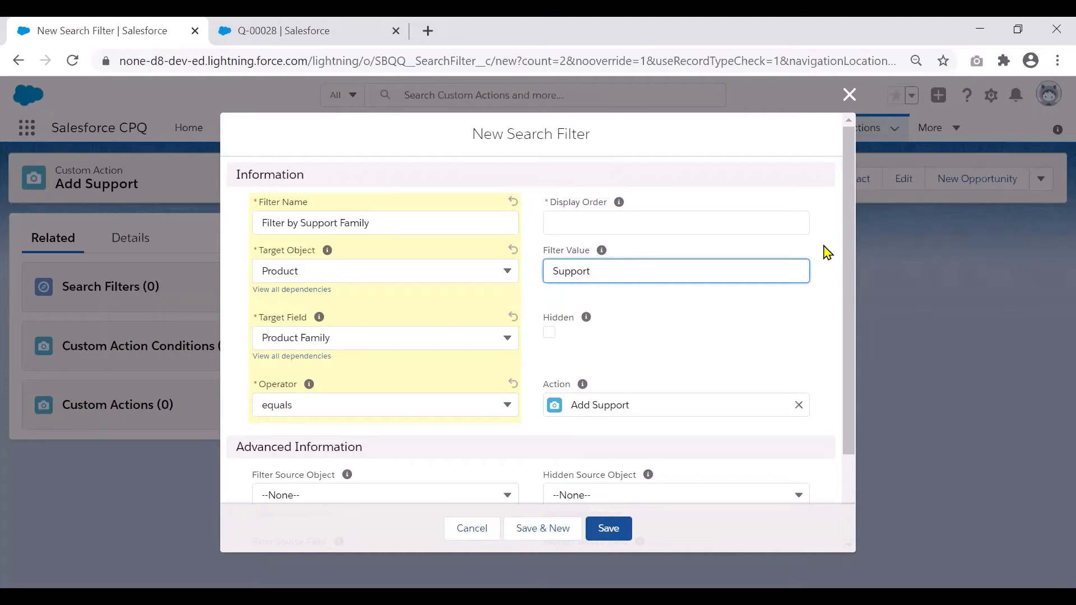
{"action": "type", "text": "1"}
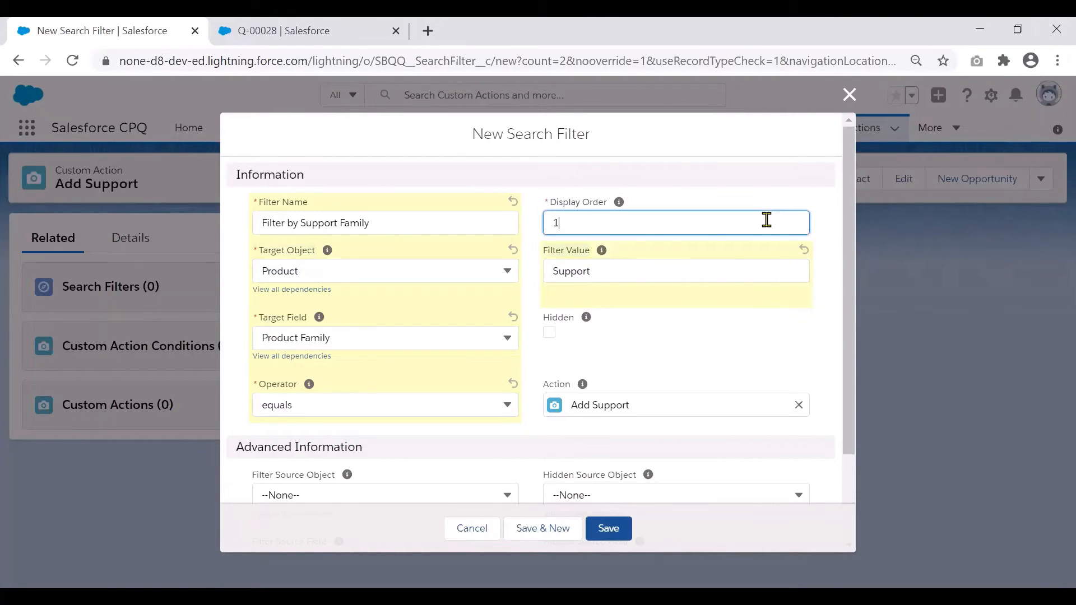
{"action": "mouse_move", "coordinate": [786, 195]}
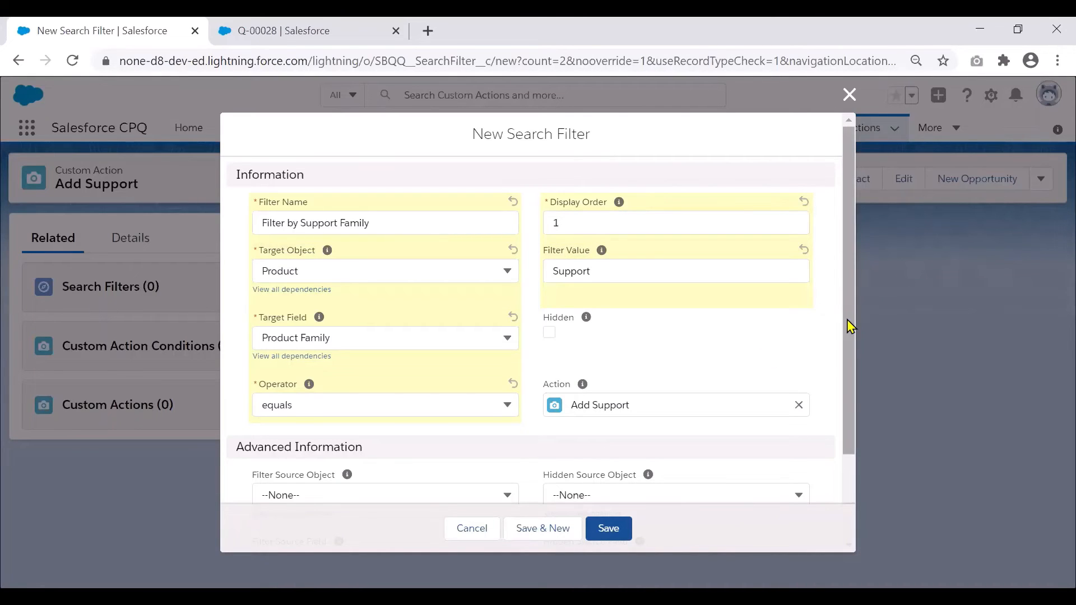
{"action": "mouse_move", "coordinate": [688, 342]}
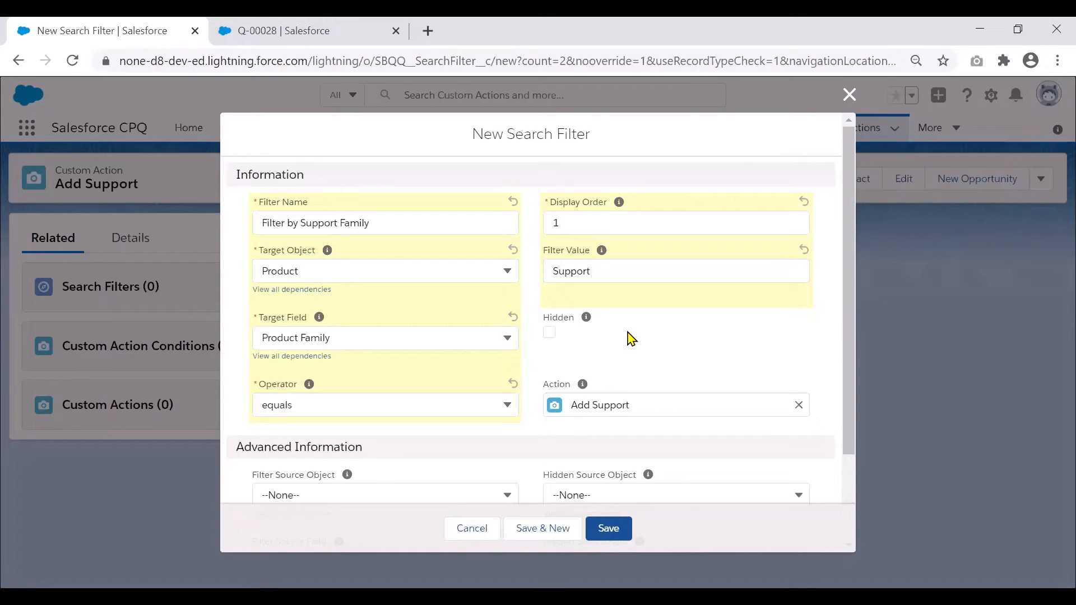
{"action": "mouse_move", "coordinate": [854, 333]}
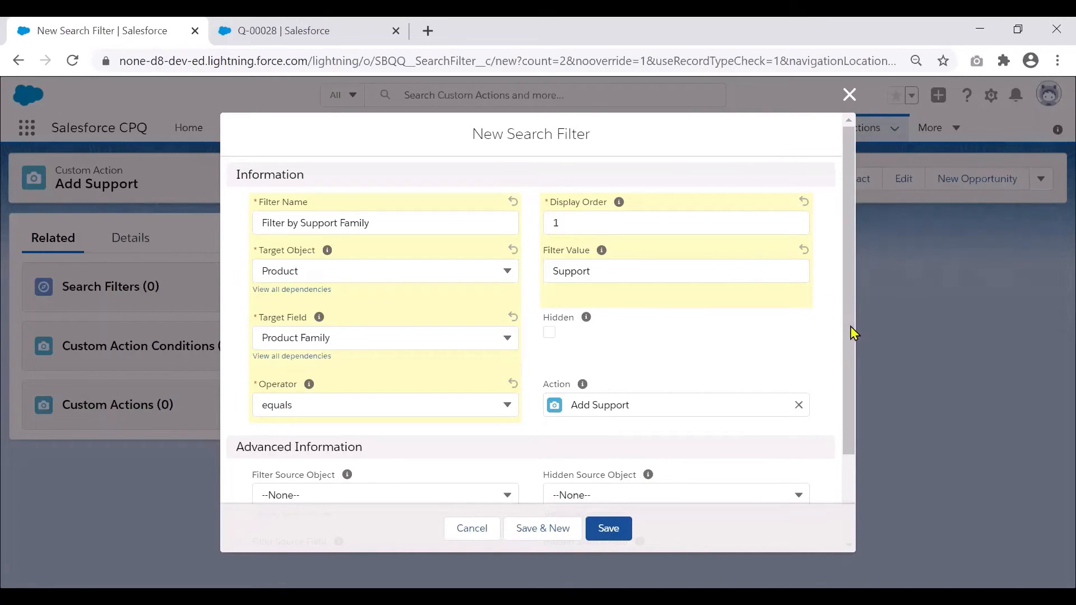
{"action": "scroll", "scroll_direction": "down", "scroll_amount": 3}
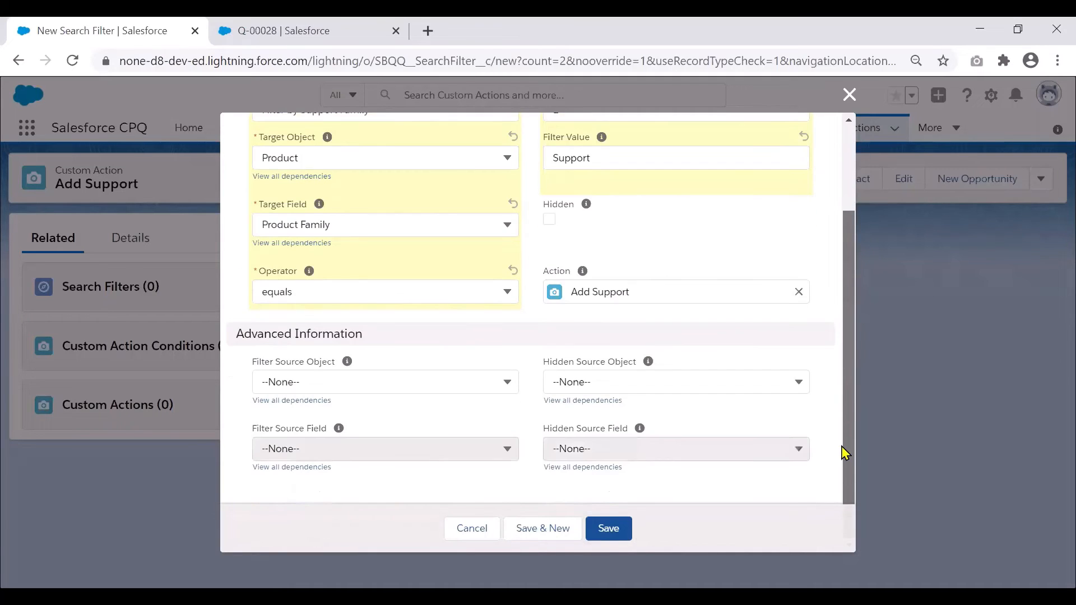
{"action": "left_click", "coordinate": [607, 528]}
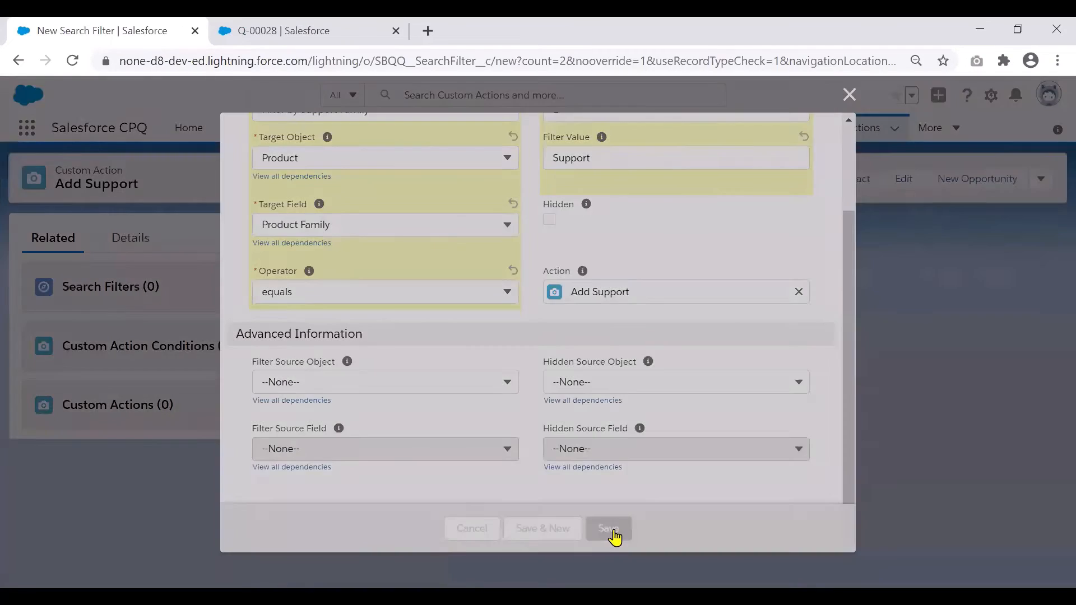
{"action": "left_click", "coordinate": [608, 528]}
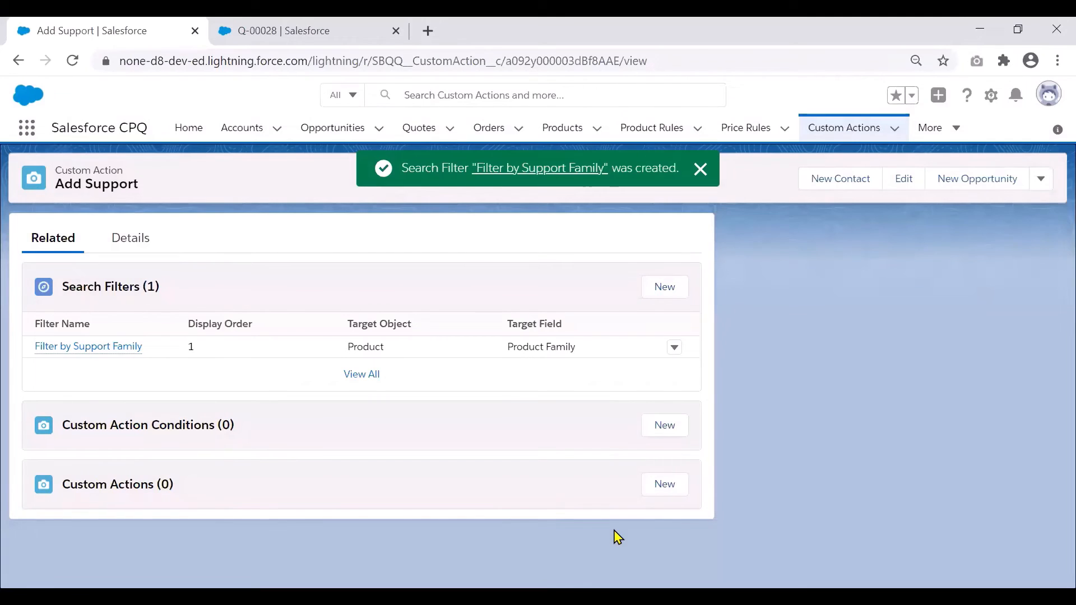
- Return to quote Q-00028 and run the Add Support action in the line editor
{"action": "left_click", "coordinate": [305, 31]}
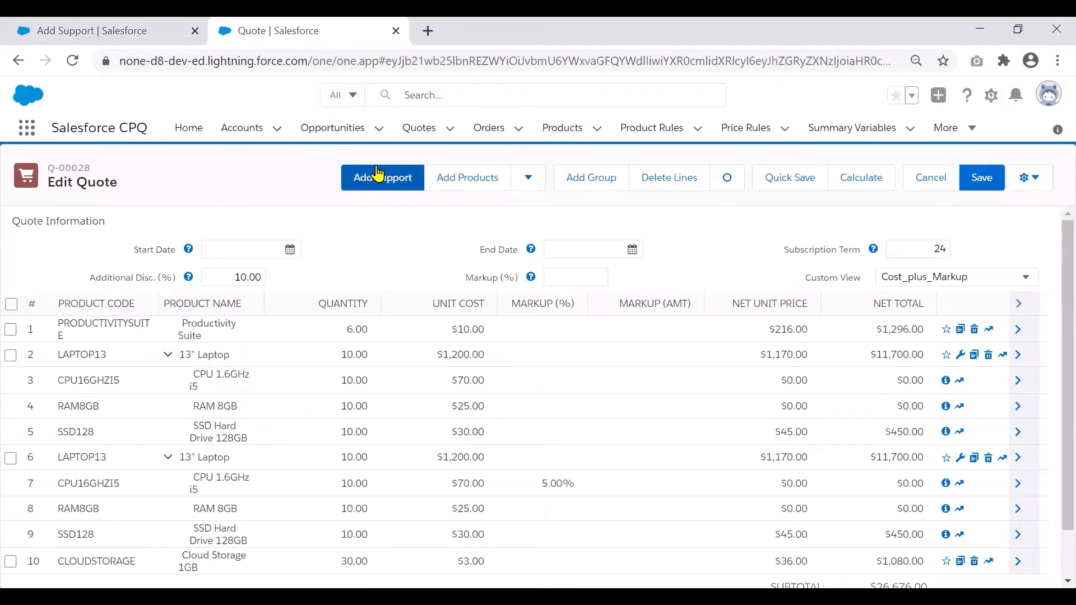
{"action": "mouse_move", "coordinate": [399, 195]}
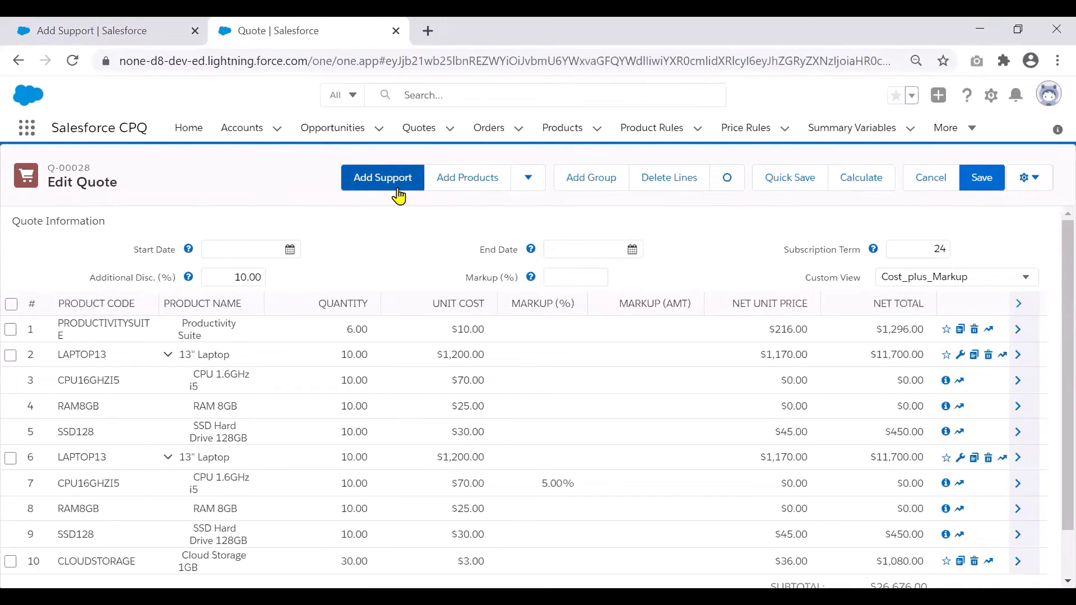
{"action": "mouse_move", "coordinate": [363, 197]}
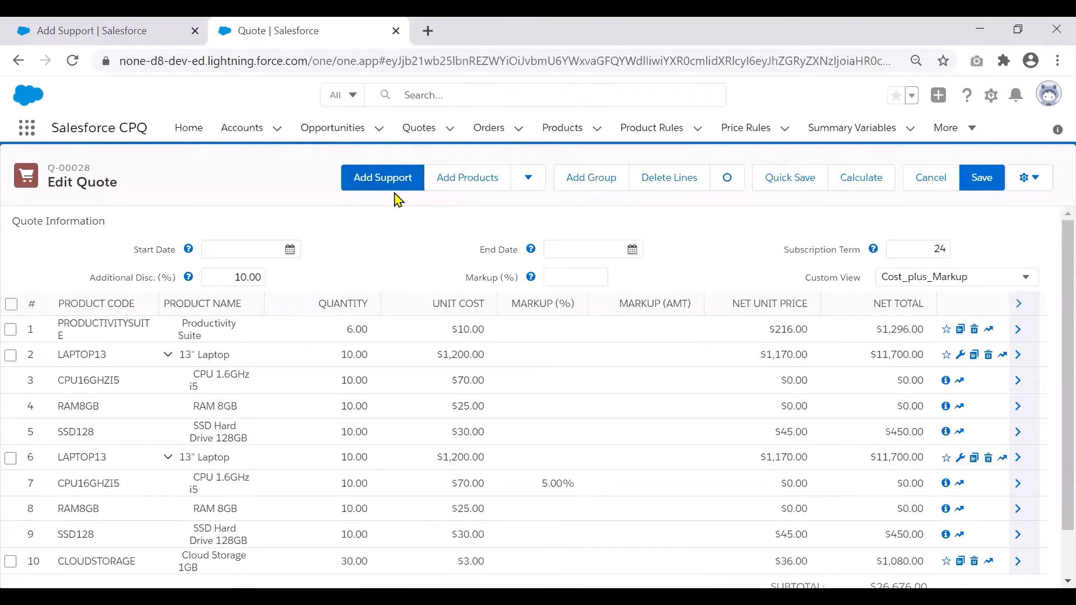
{"action": "left_click", "coordinate": [382, 178]}
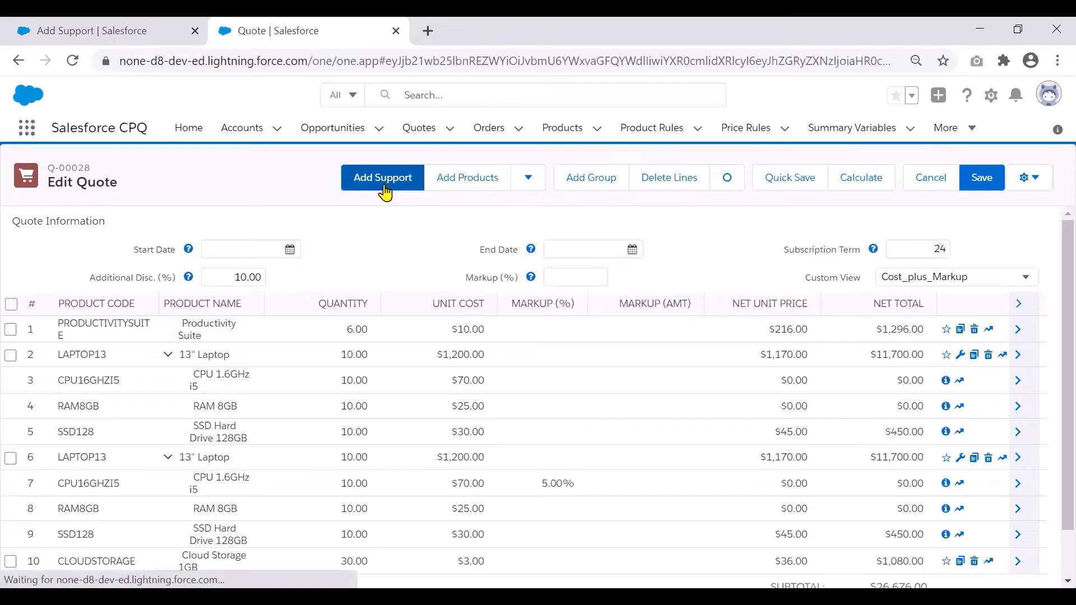
- Review the five Support products and inspect the Filter by Support Family filter choices
{"action": "left_click", "coordinate": [382, 177]}
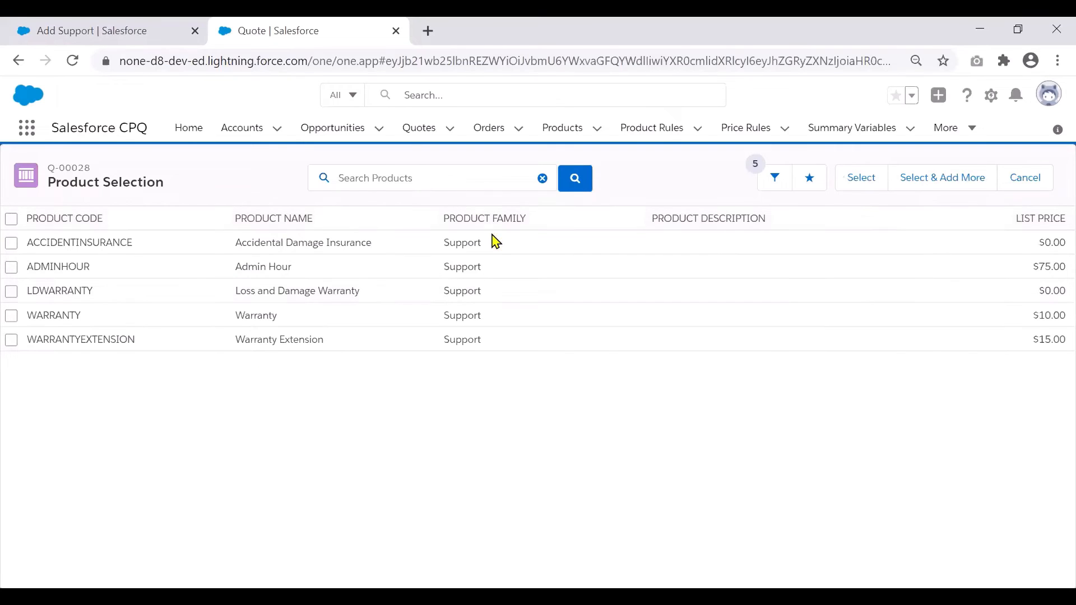
{"action": "mouse_move", "coordinate": [443, 341]}
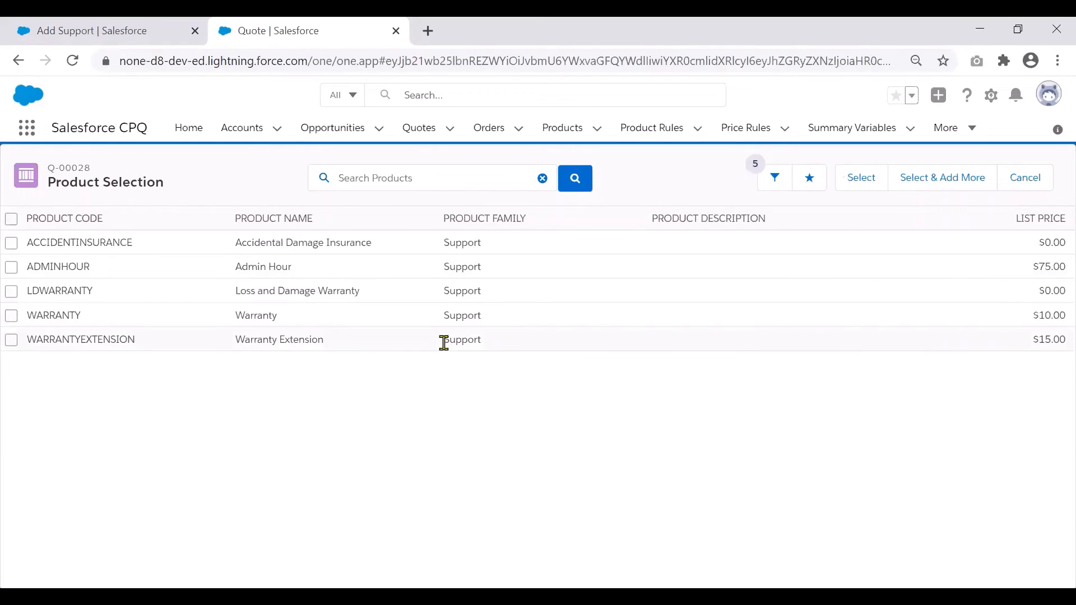
{"action": "left_click", "coordinate": [774, 178]}
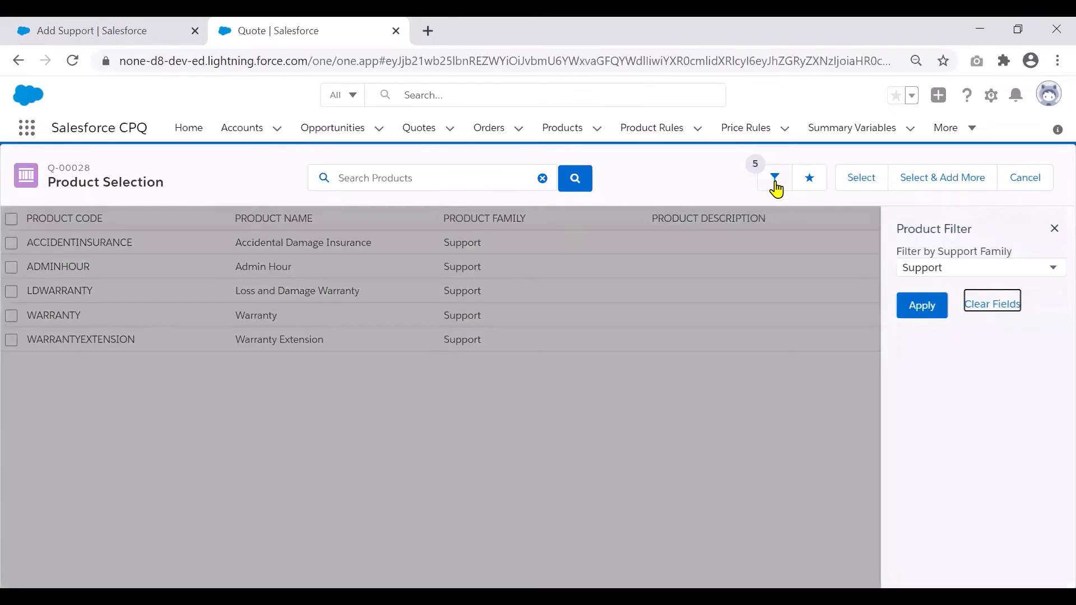
{"action": "left_click", "coordinate": [974, 268]}
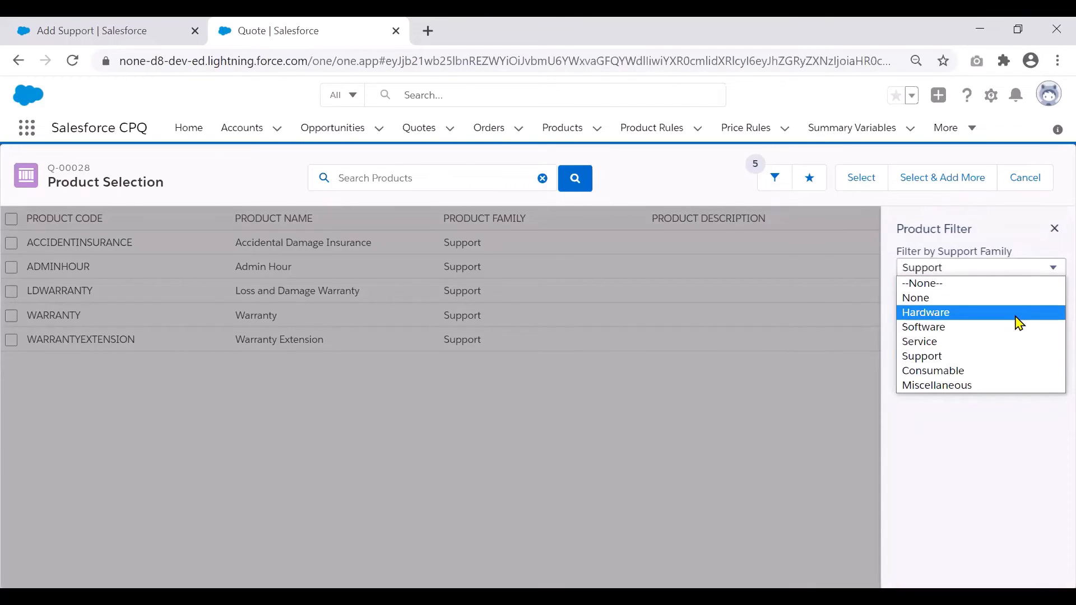
{"action": "left_click", "coordinate": [926, 313]}
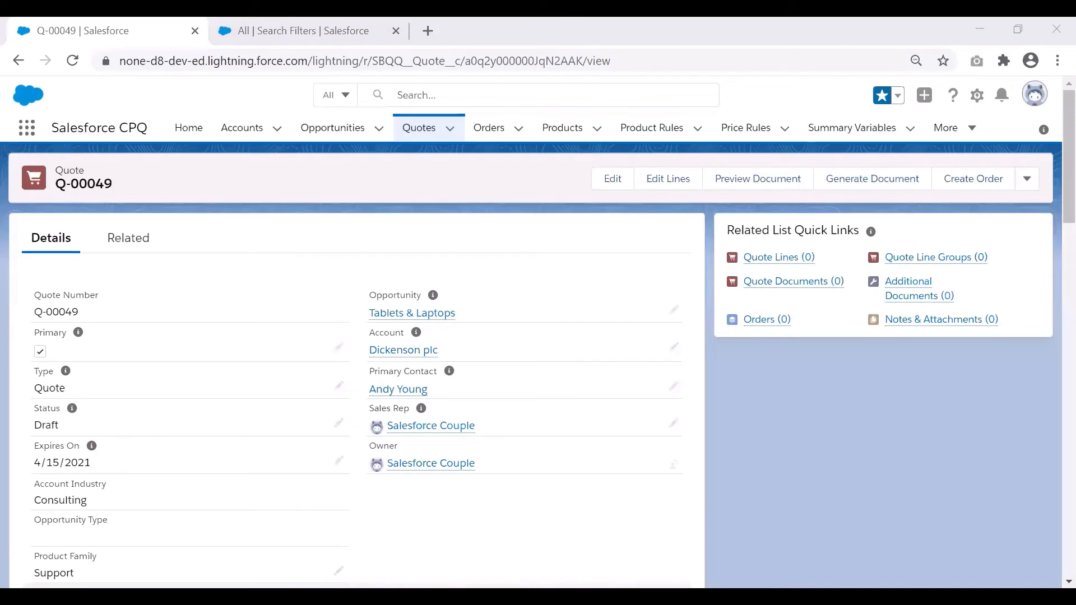
{"action": "mouse_move", "coordinate": [716, 447]}
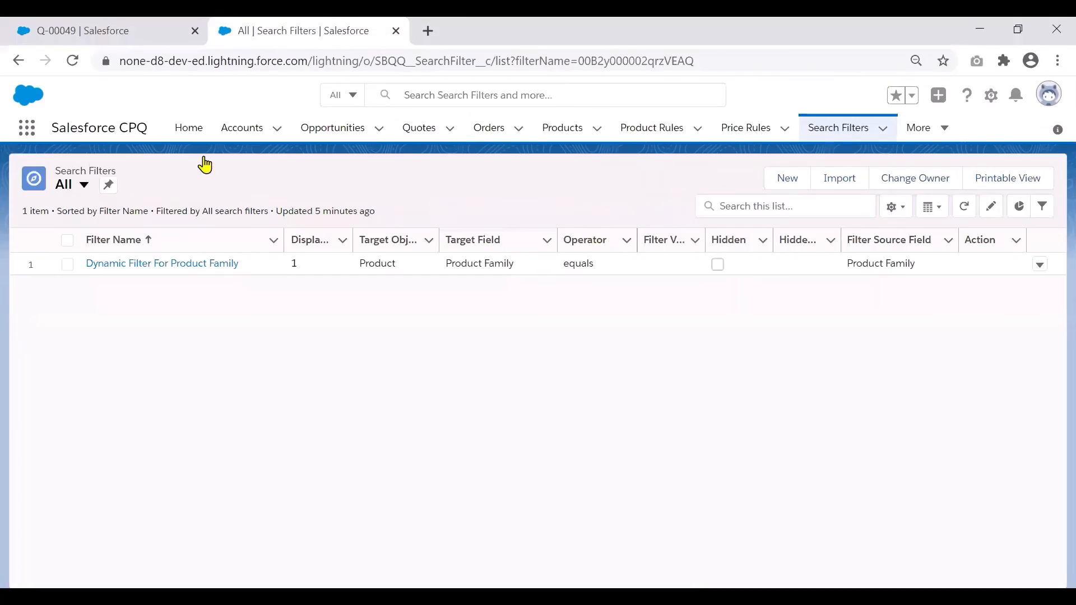
{"action": "mouse_move", "coordinate": [838, 127]}
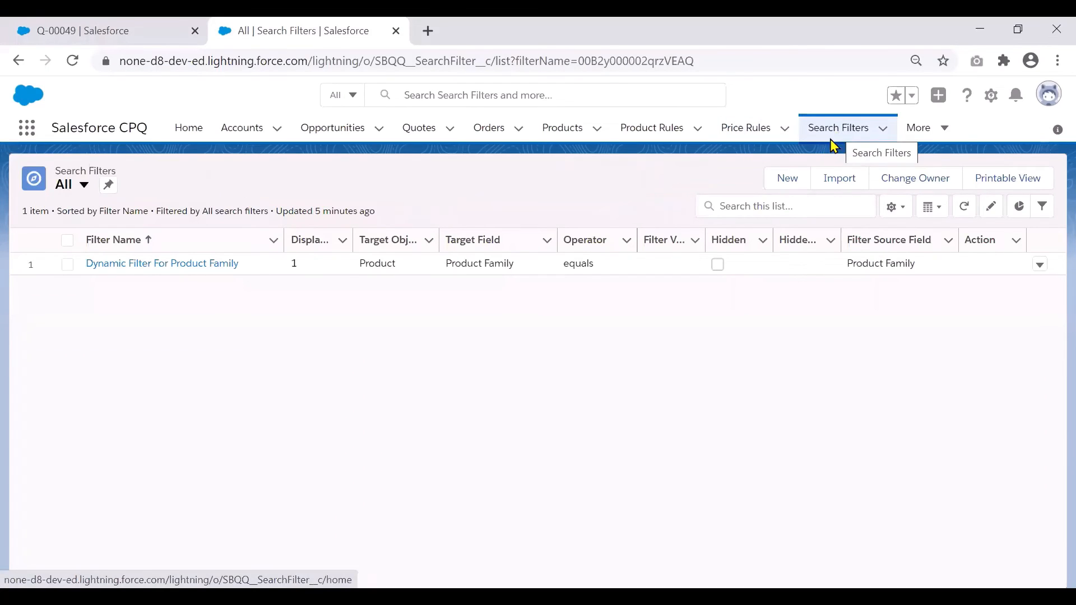
{"action": "mouse_move", "coordinate": [338, 351]}
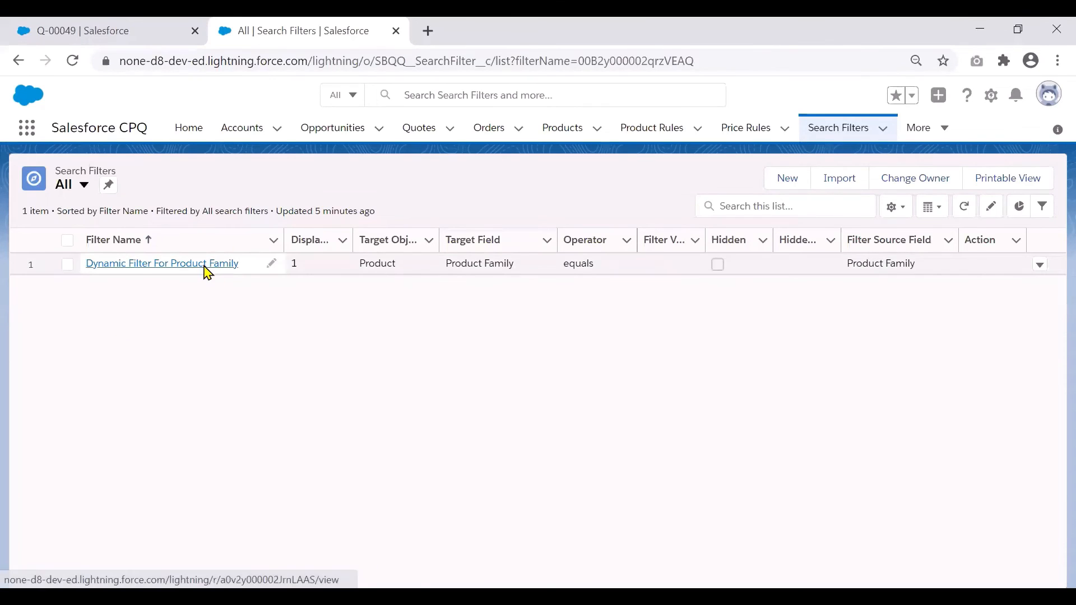
- Open the Dynamic Filter For Product Family search filter record
{"action": "left_click", "coordinate": [161, 263]}
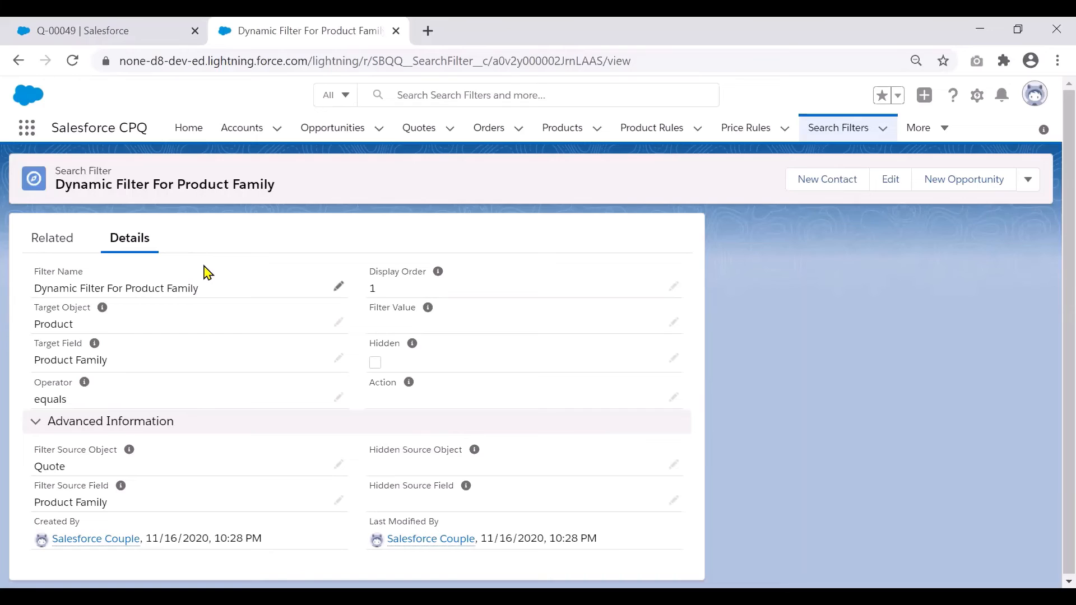
{"action": "mouse_move", "coordinate": [1054, 285]}
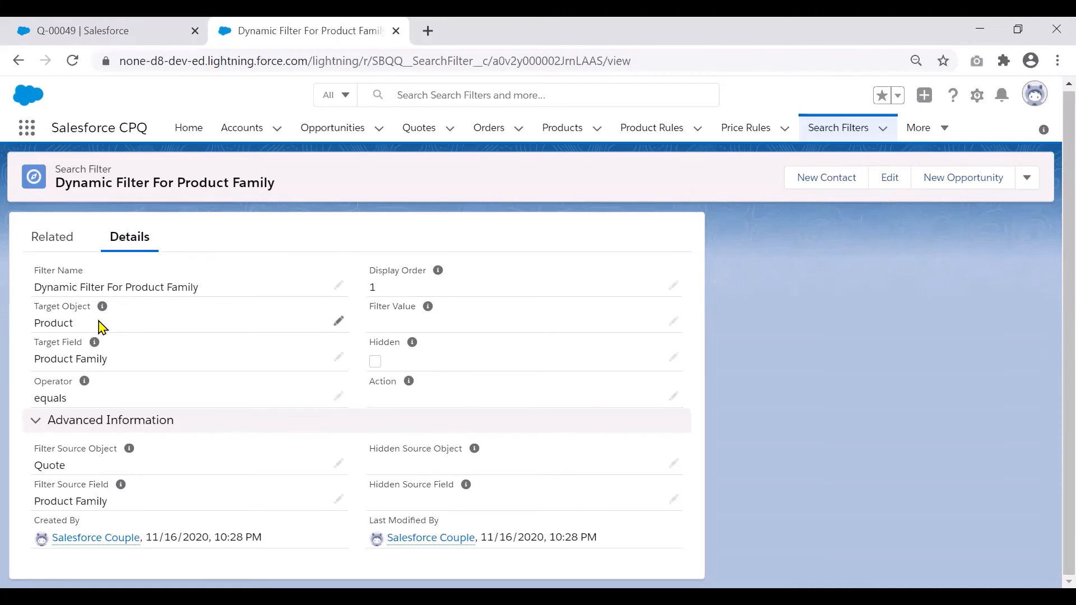
{"action": "mouse_move", "coordinate": [141, 364]}
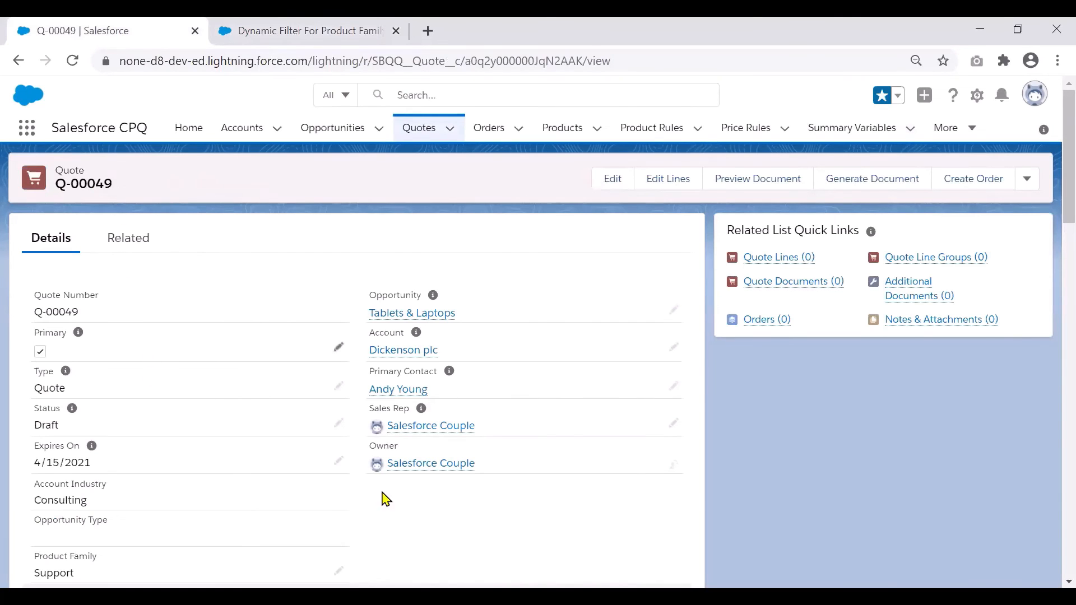
- Open Q-00049's line editor and product selection, showing only Support-family products
{"action": "scroll", "scroll_direction": "down", "scroll_amount": 3}
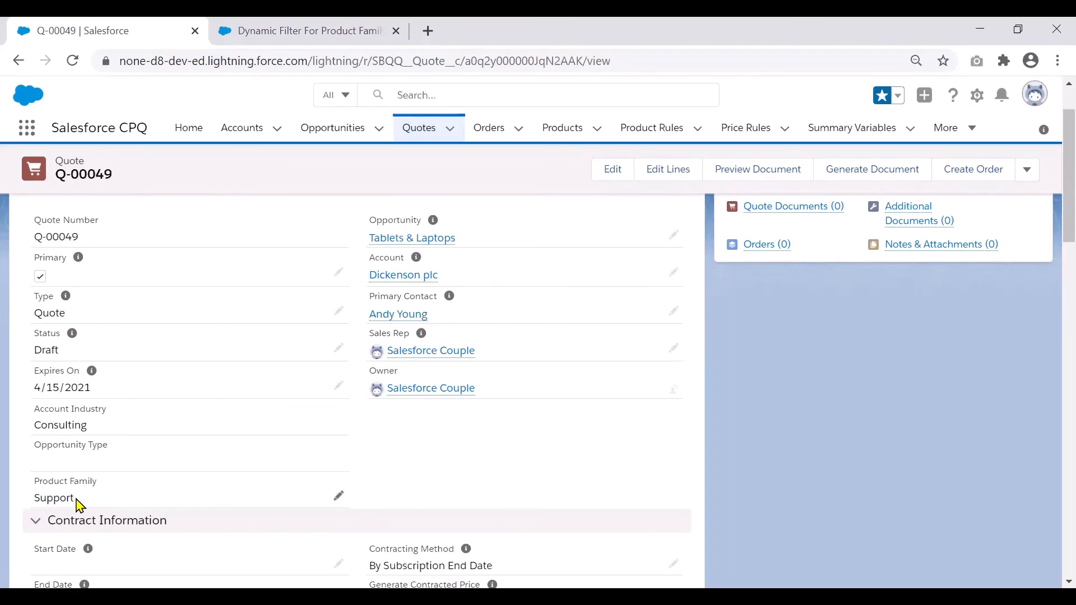
{"action": "mouse_move", "coordinate": [666, 169]}
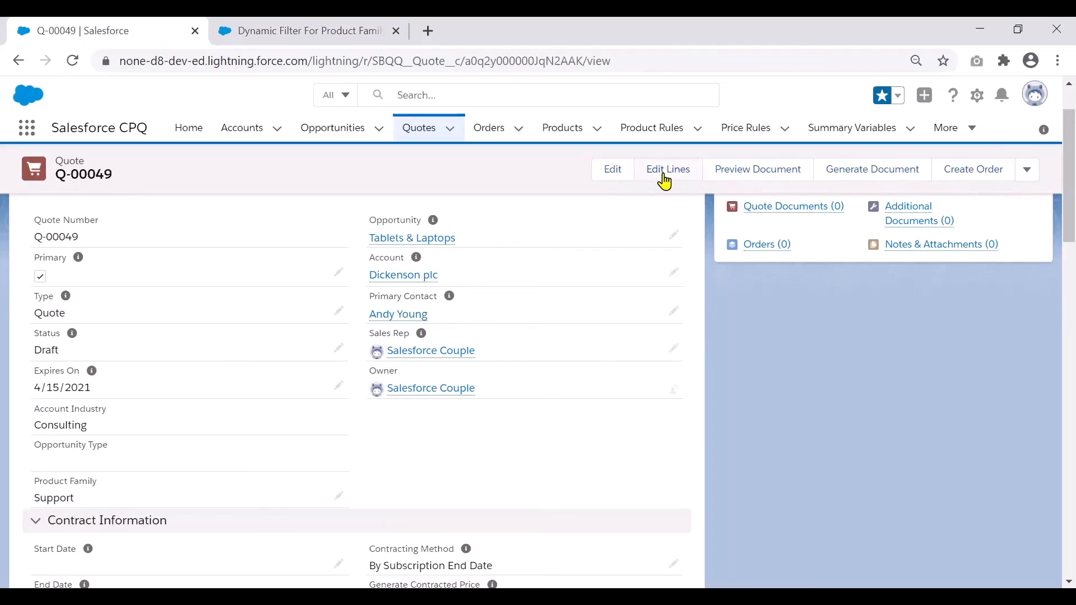
{"action": "left_click", "coordinate": [667, 169]}
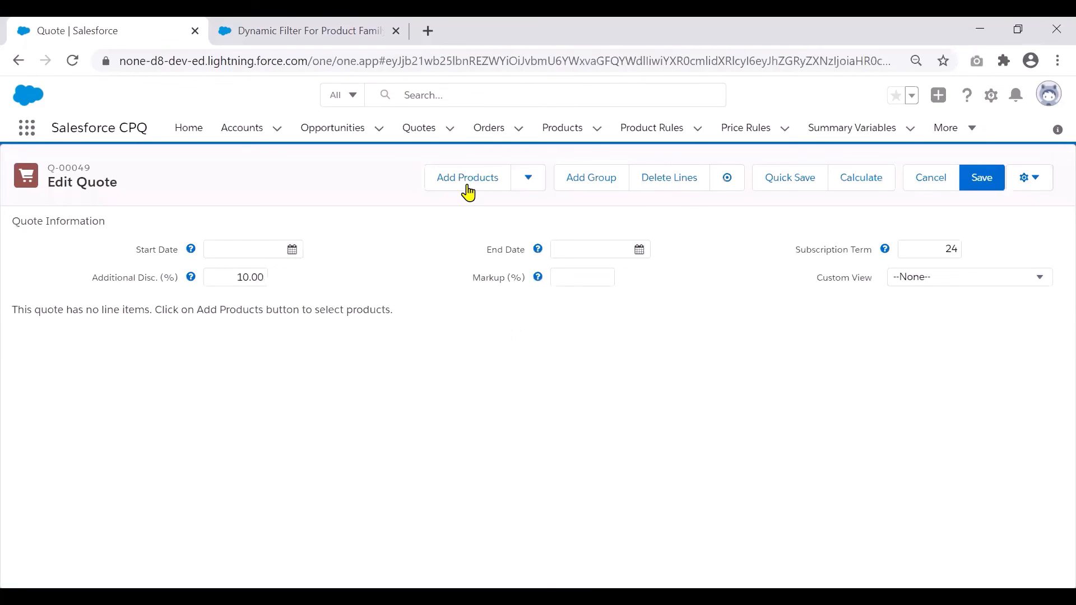
{"action": "left_click", "coordinate": [467, 177]}
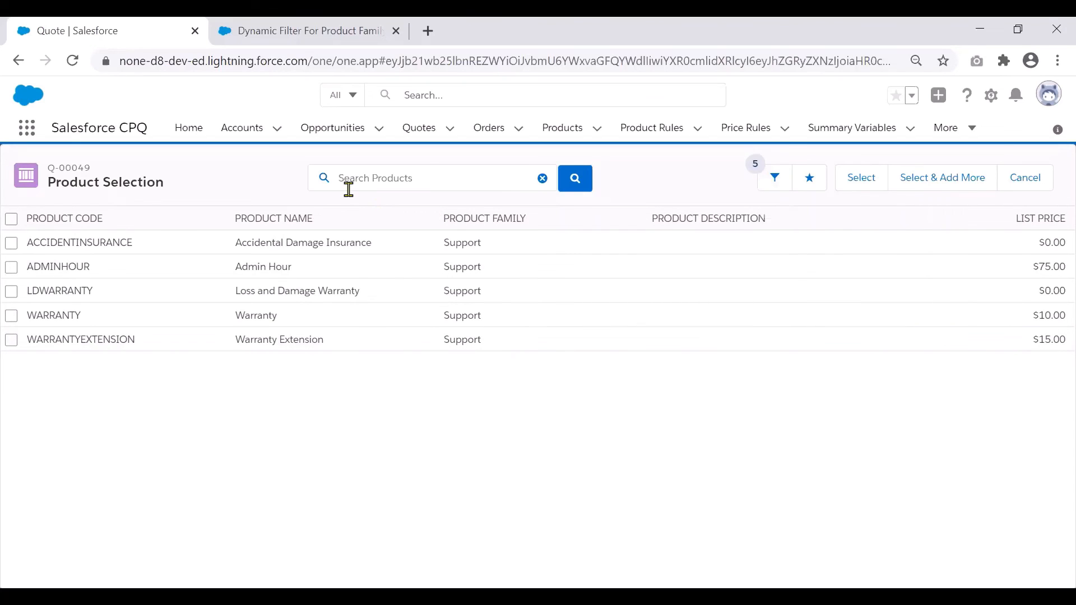
- Cancel product selection and change quote Q-00049's Product Family field to Hardware
{"action": "left_click", "coordinate": [1024, 177]}
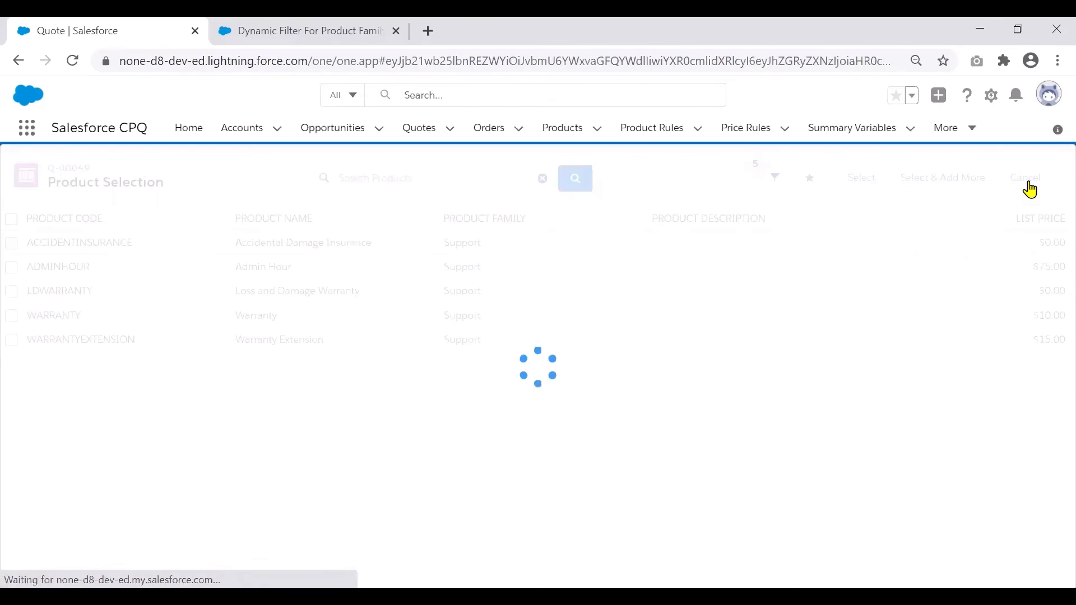
{"action": "left_click", "coordinate": [1024, 177]}
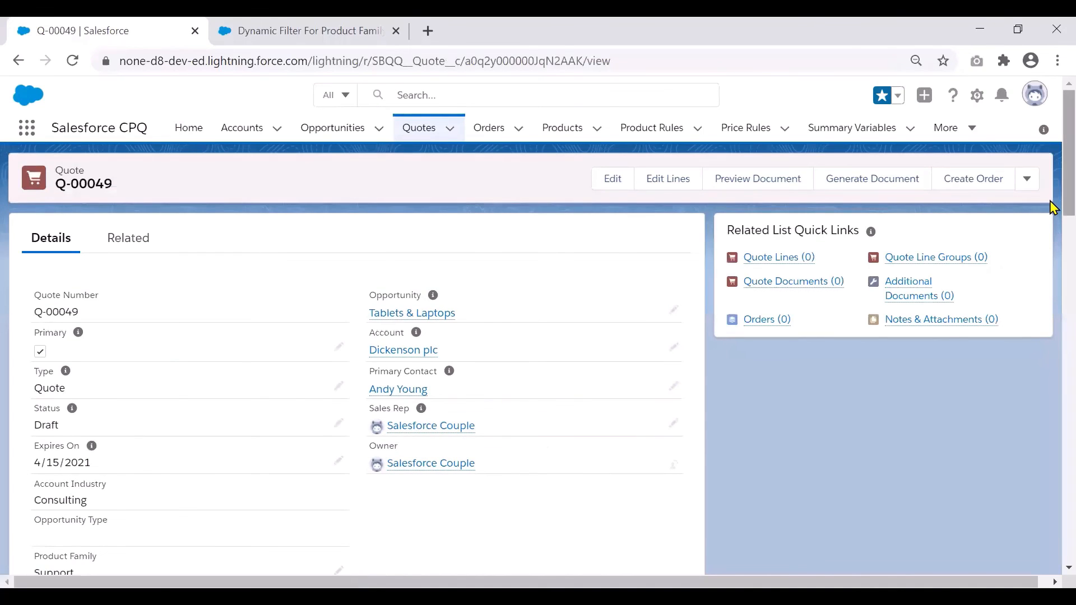
{"action": "scroll", "scroll_direction": "down", "scroll_amount": 3}
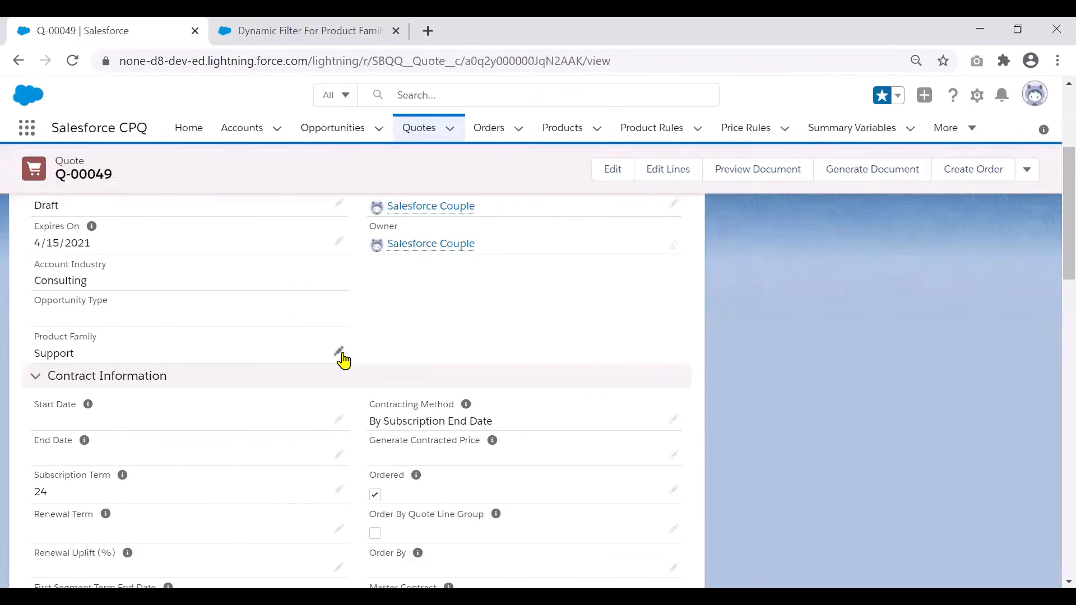
{"action": "left_click", "coordinate": [338, 350]}
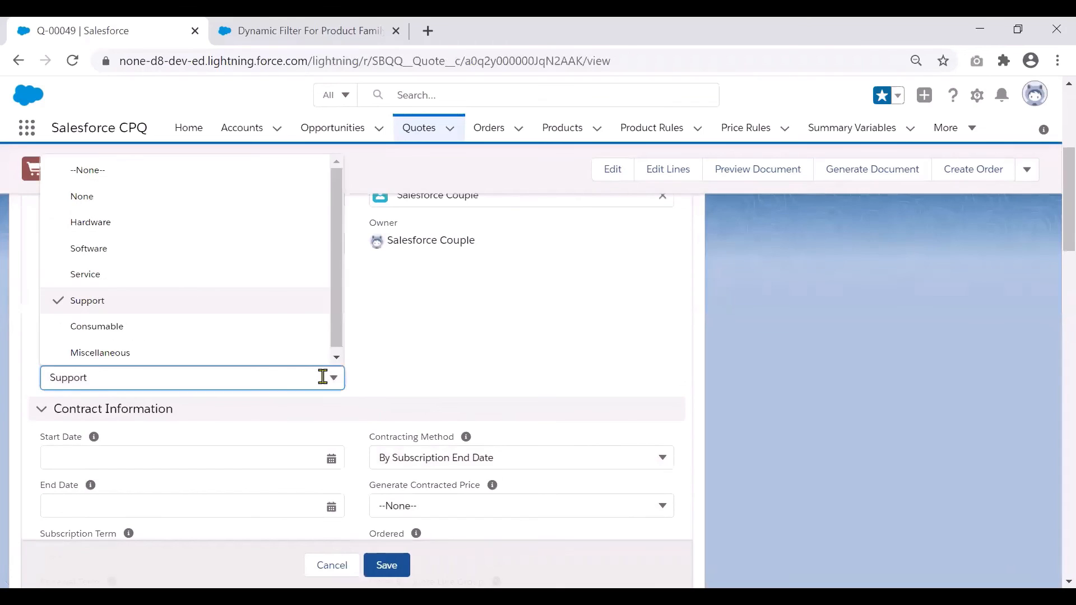
{"action": "mouse_move", "coordinate": [261, 232]}
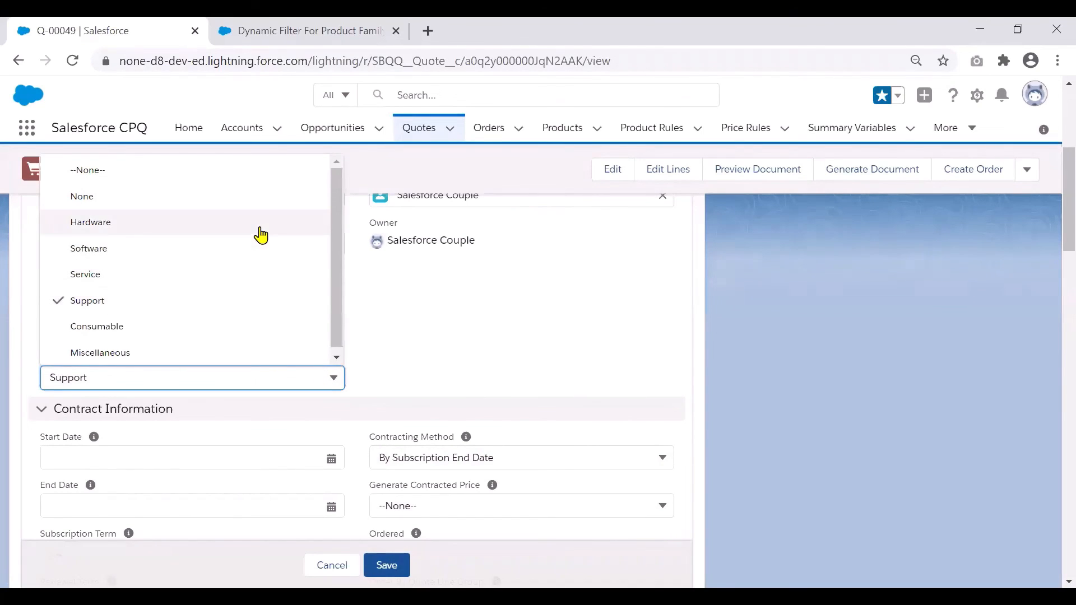
{"action": "left_click", "coordinate": [90, 222]}
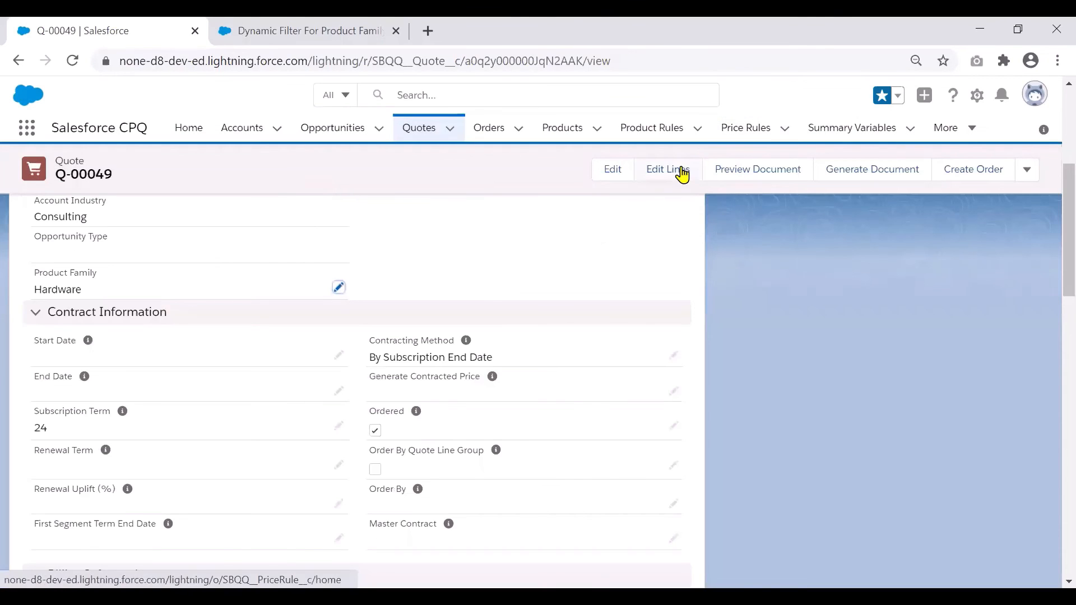
- Return to the quote line editor for Q-00049 and start Add Products again
{"action": "left_click", "coordinate": [664, 170]}
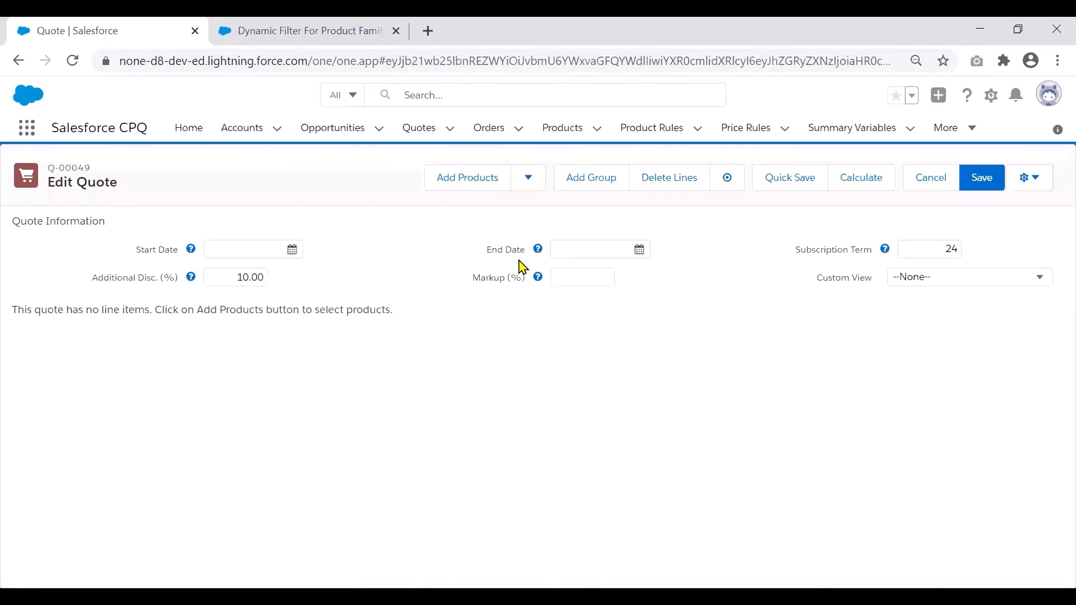
{"action": "left_click", "coordinate": [466, 177]}
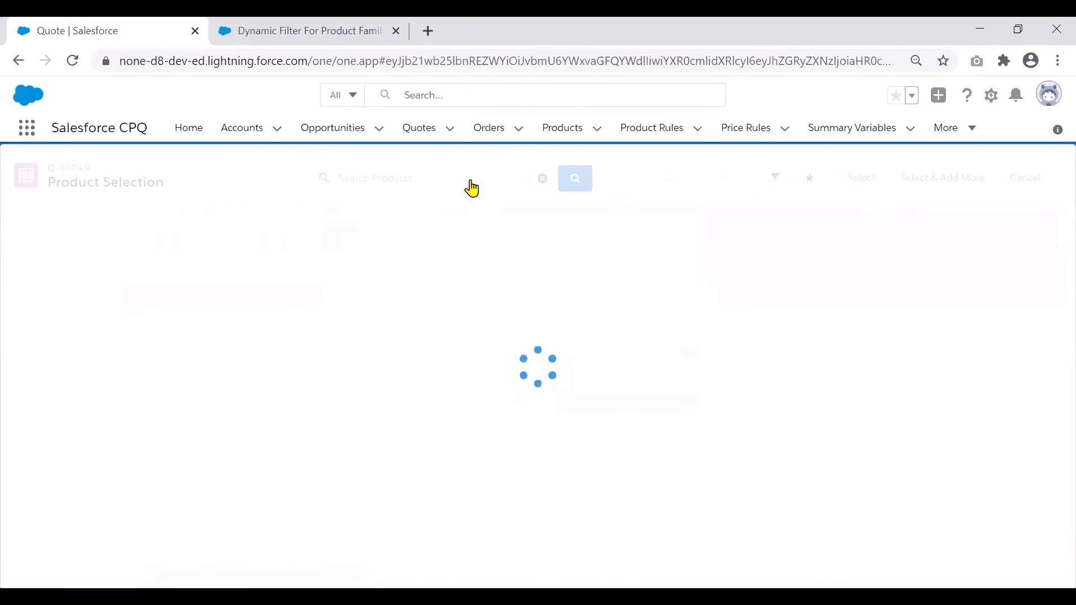